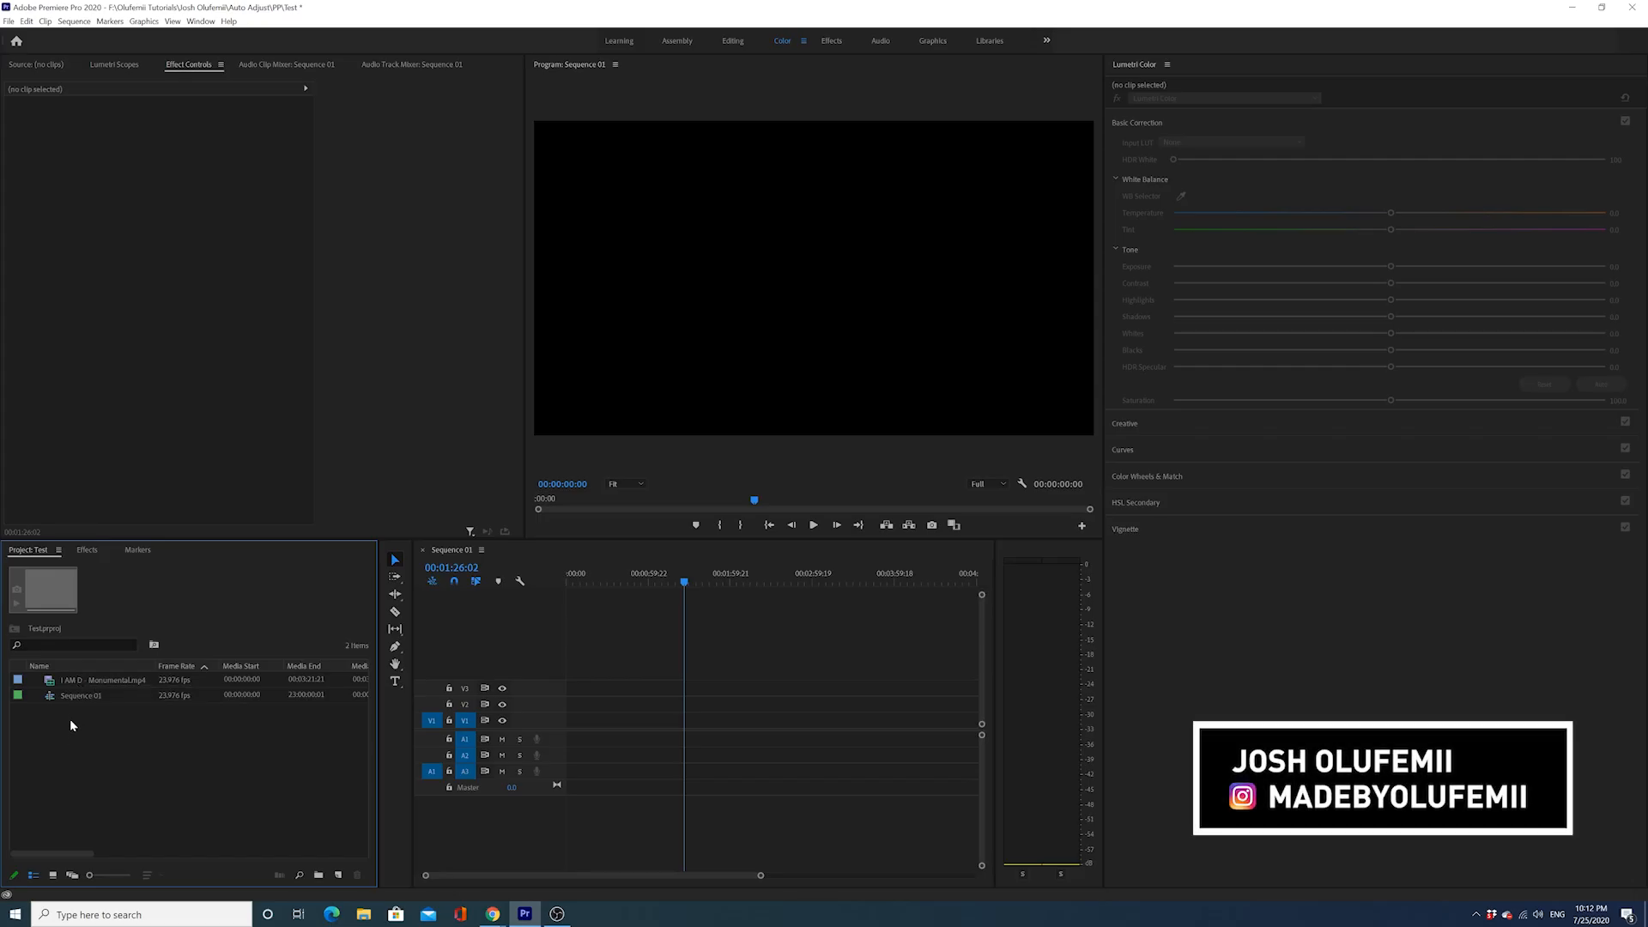
# Place the I AM D - Monumental clip into Sequence 01 and play it back
pyautogui.click(105, 679)
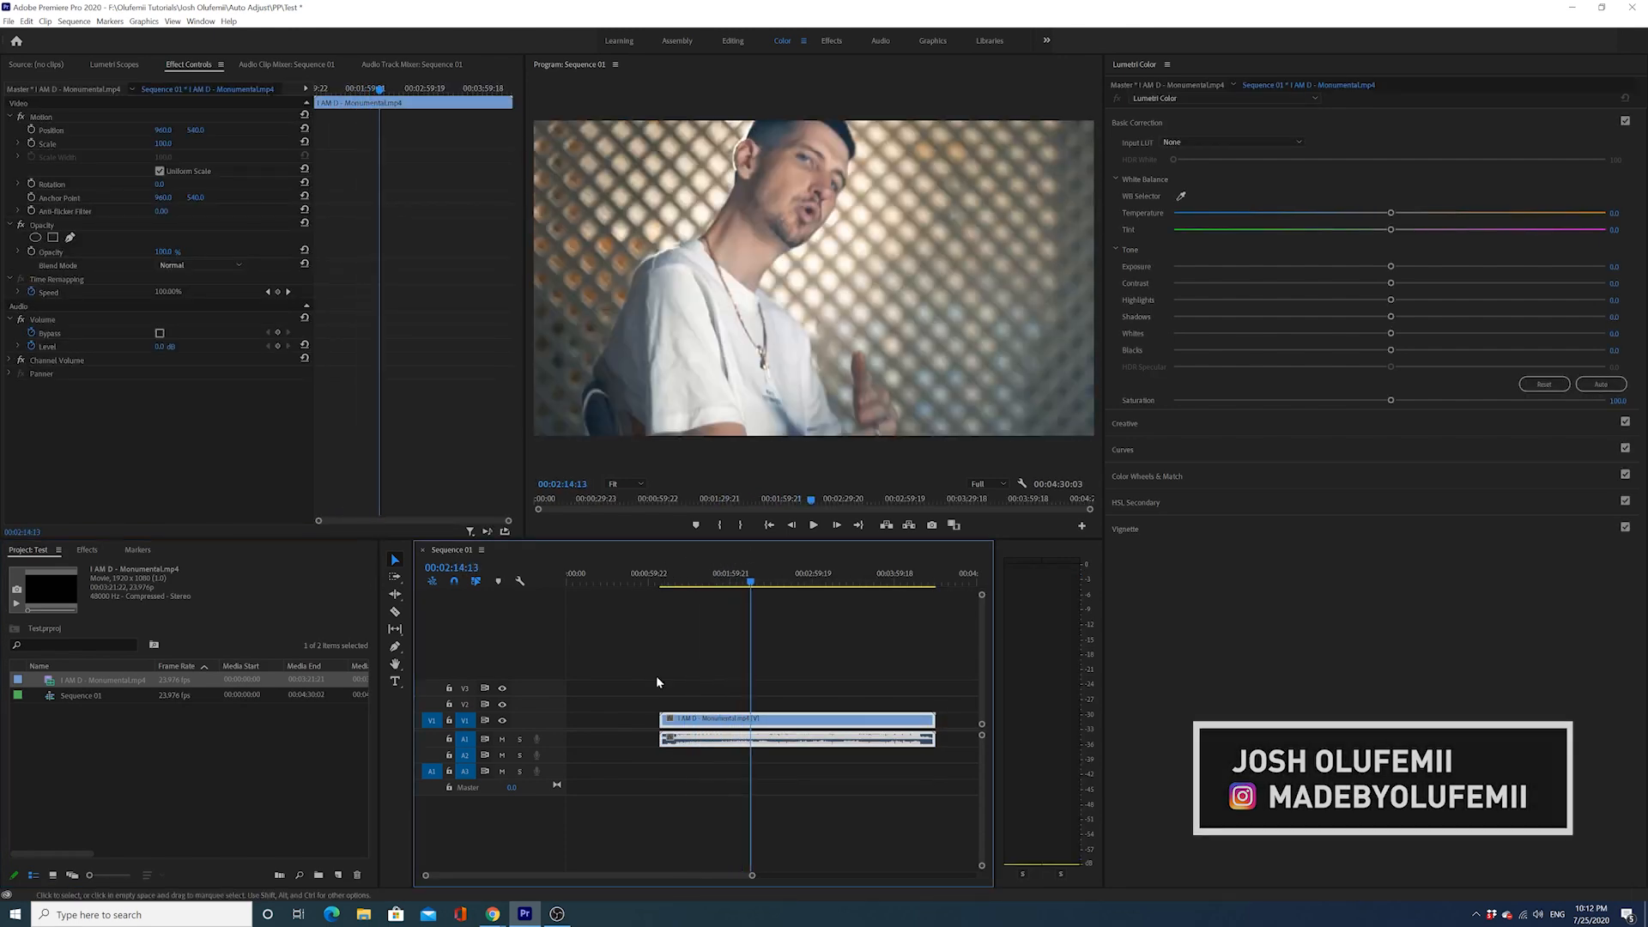
pyautogui.click(812, 525)
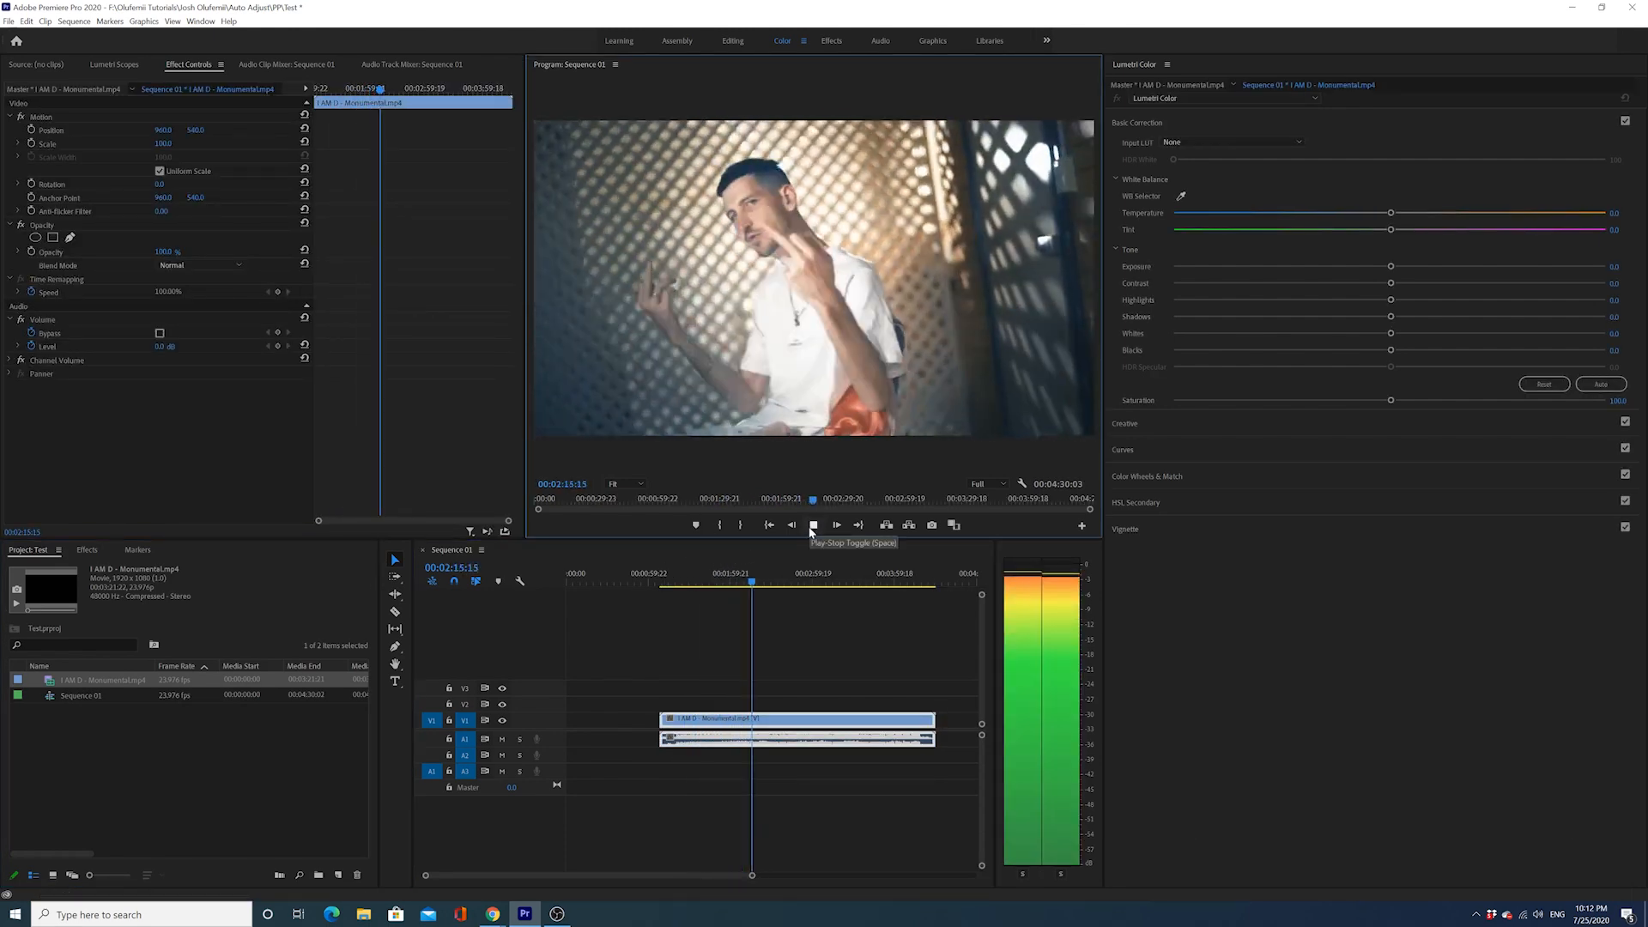
pyautogui.click(811, 525)
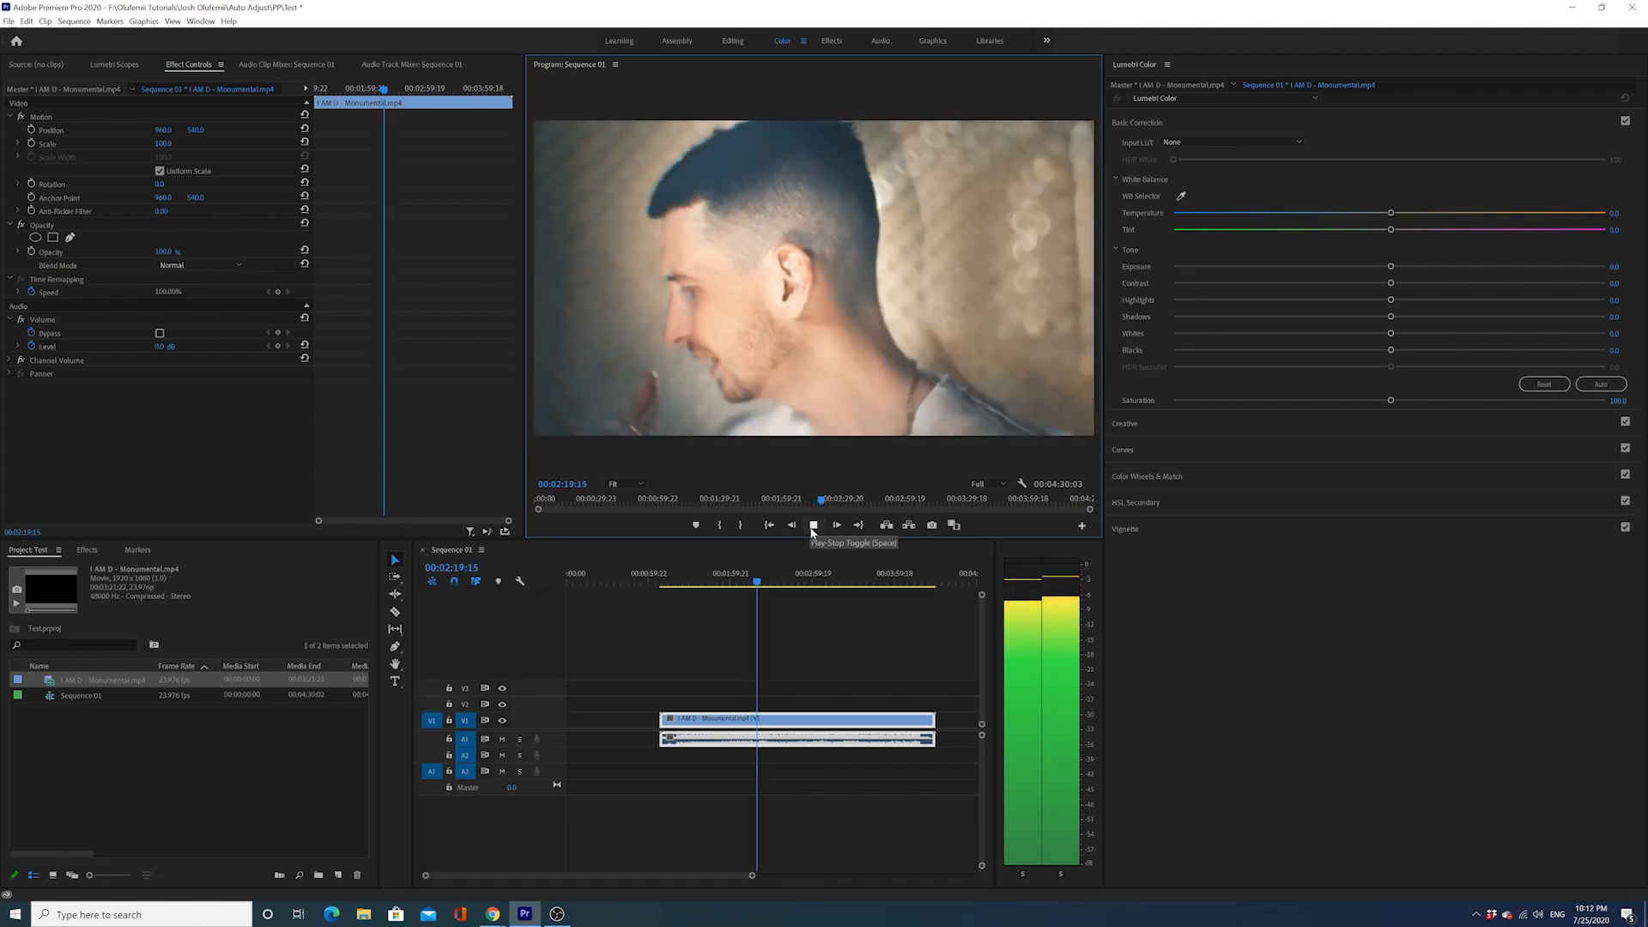
pyautogui.click(812, 526)
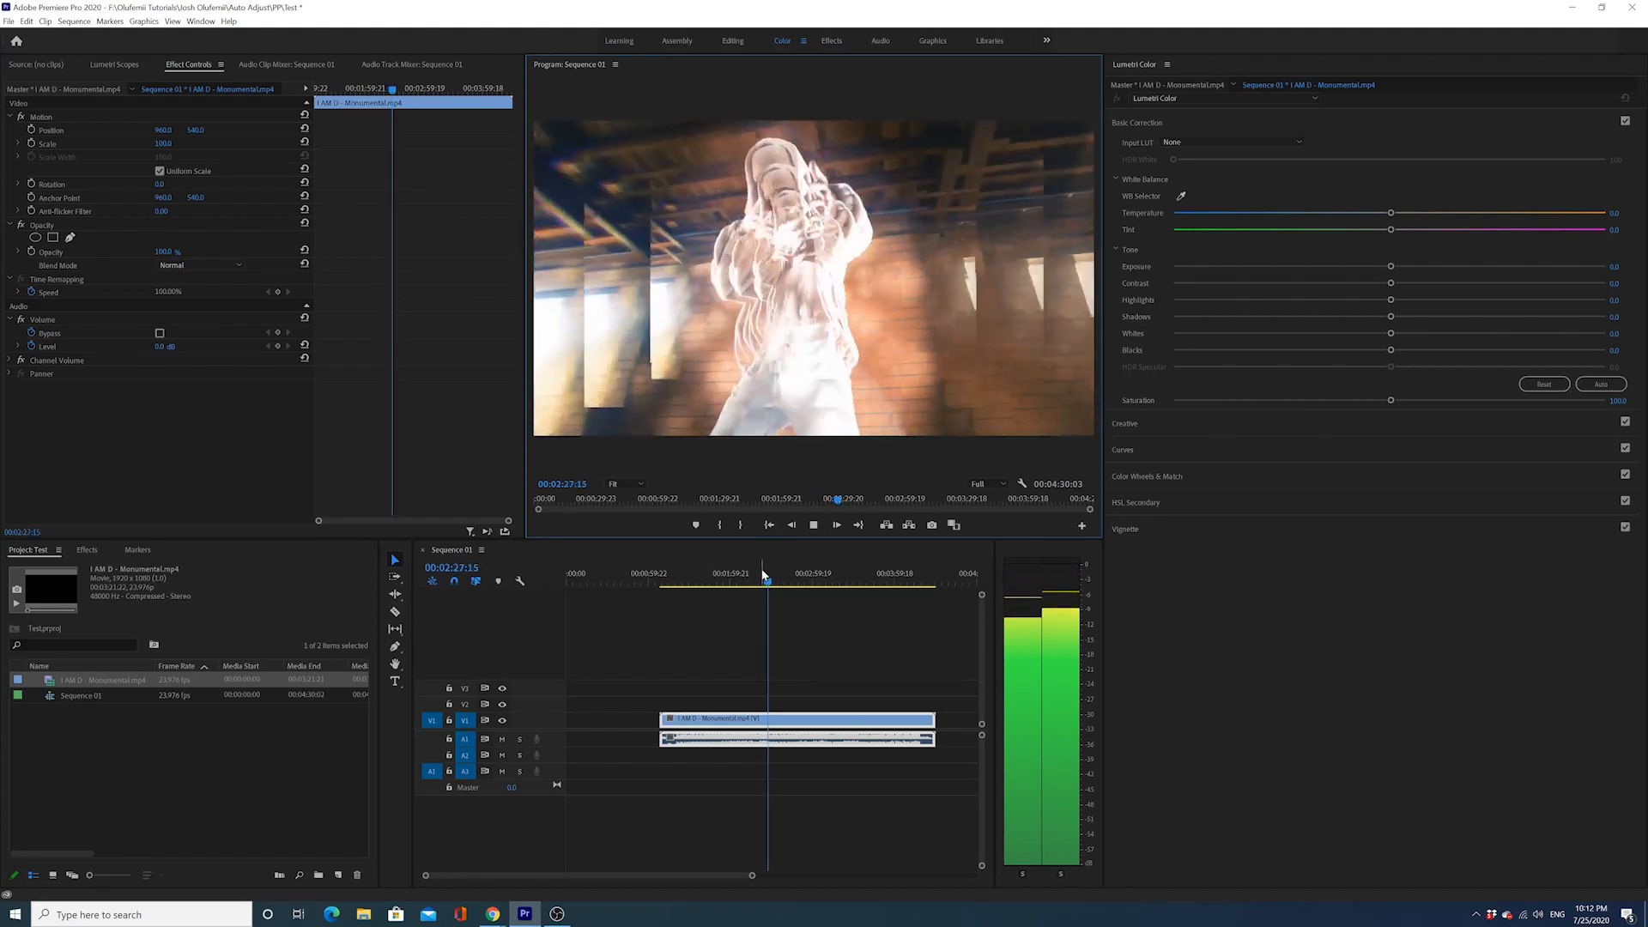
# Scrub the playhead to several moments in the song to preview the footage
pyautogui.click(775, 581)
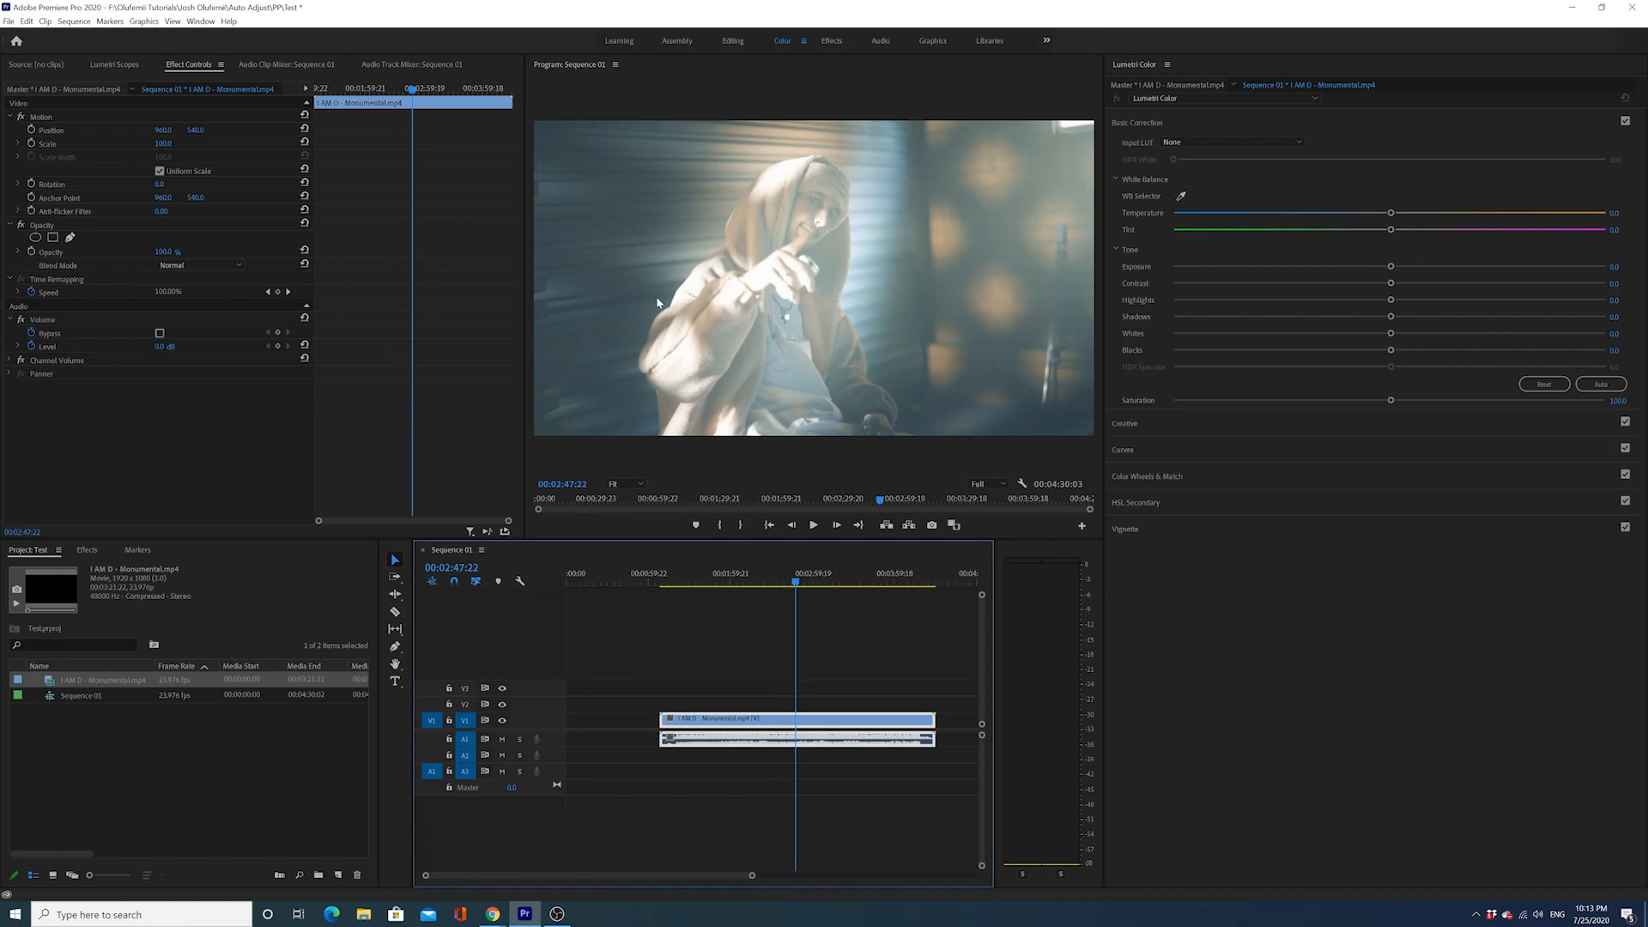
pyautogui.click(795, 579)
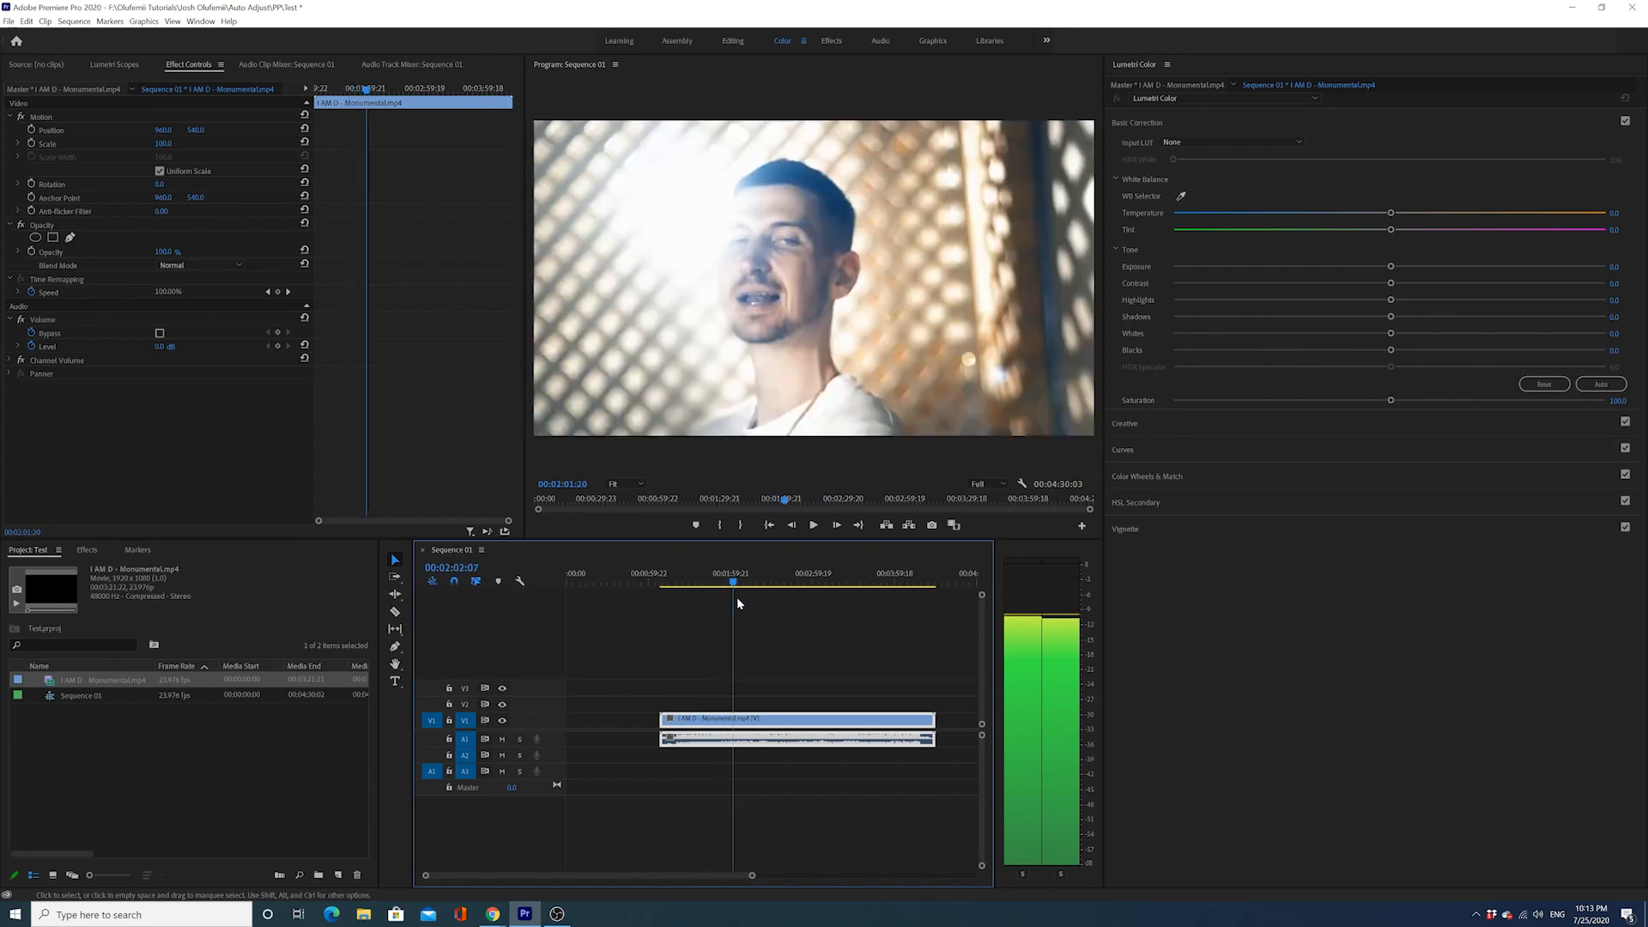
pyautogui.click(782, 584)
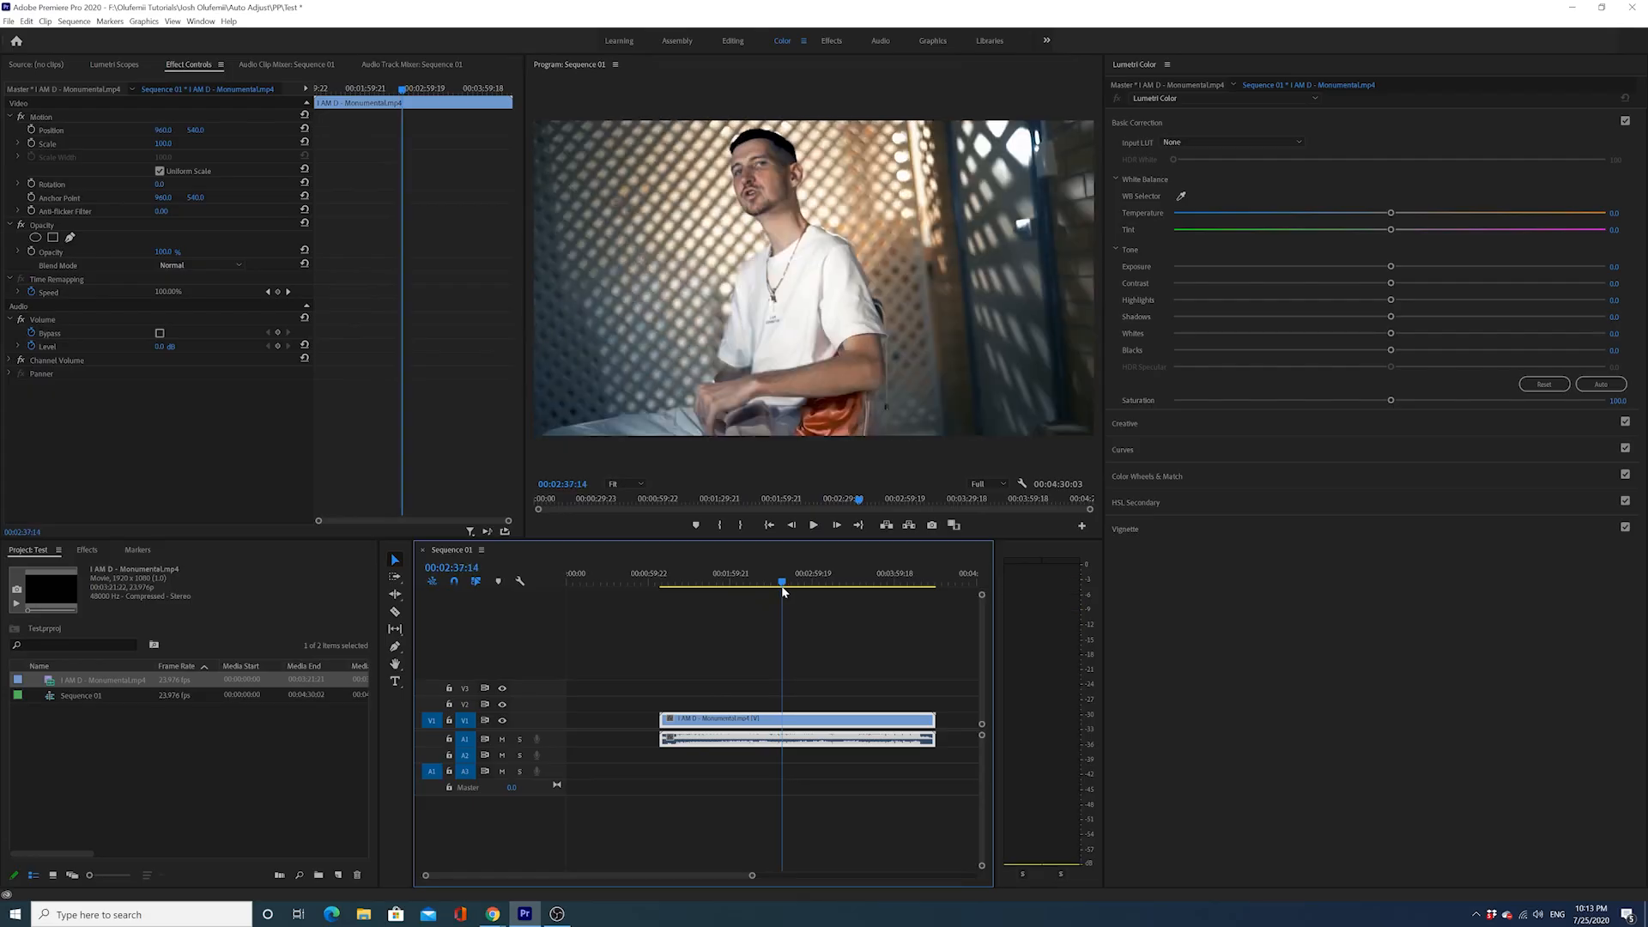
# Stop playback, leaving the sequence paused on a mid-song frame
pyautogui.press('ctrl+s')
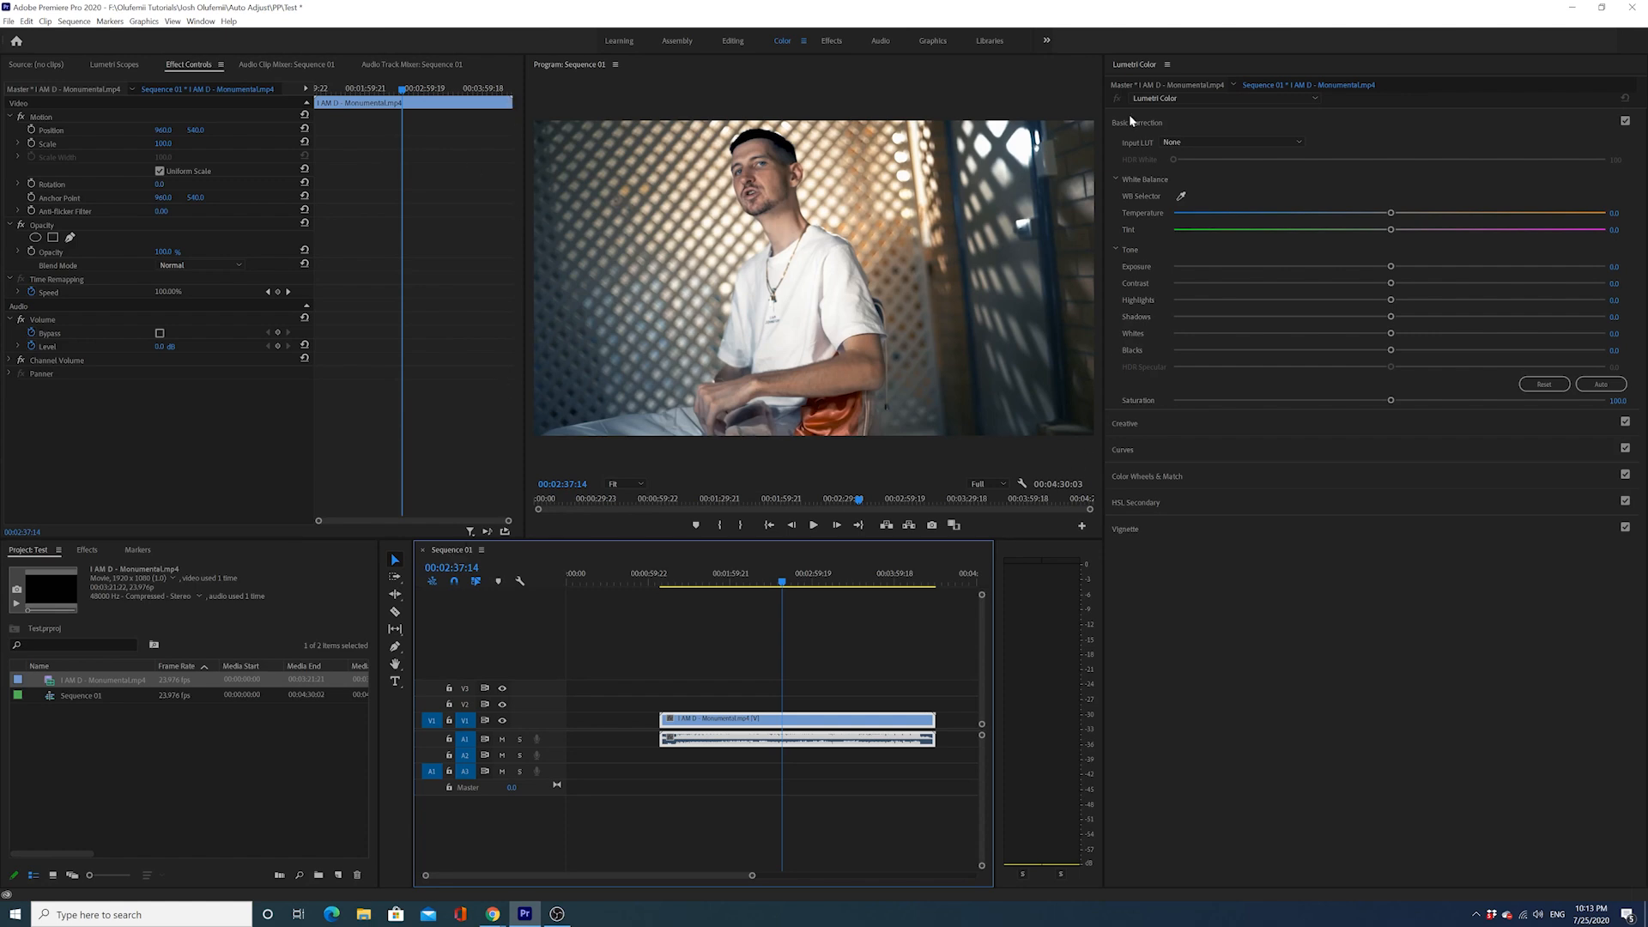
pyautogui.moveTo(599, 180)
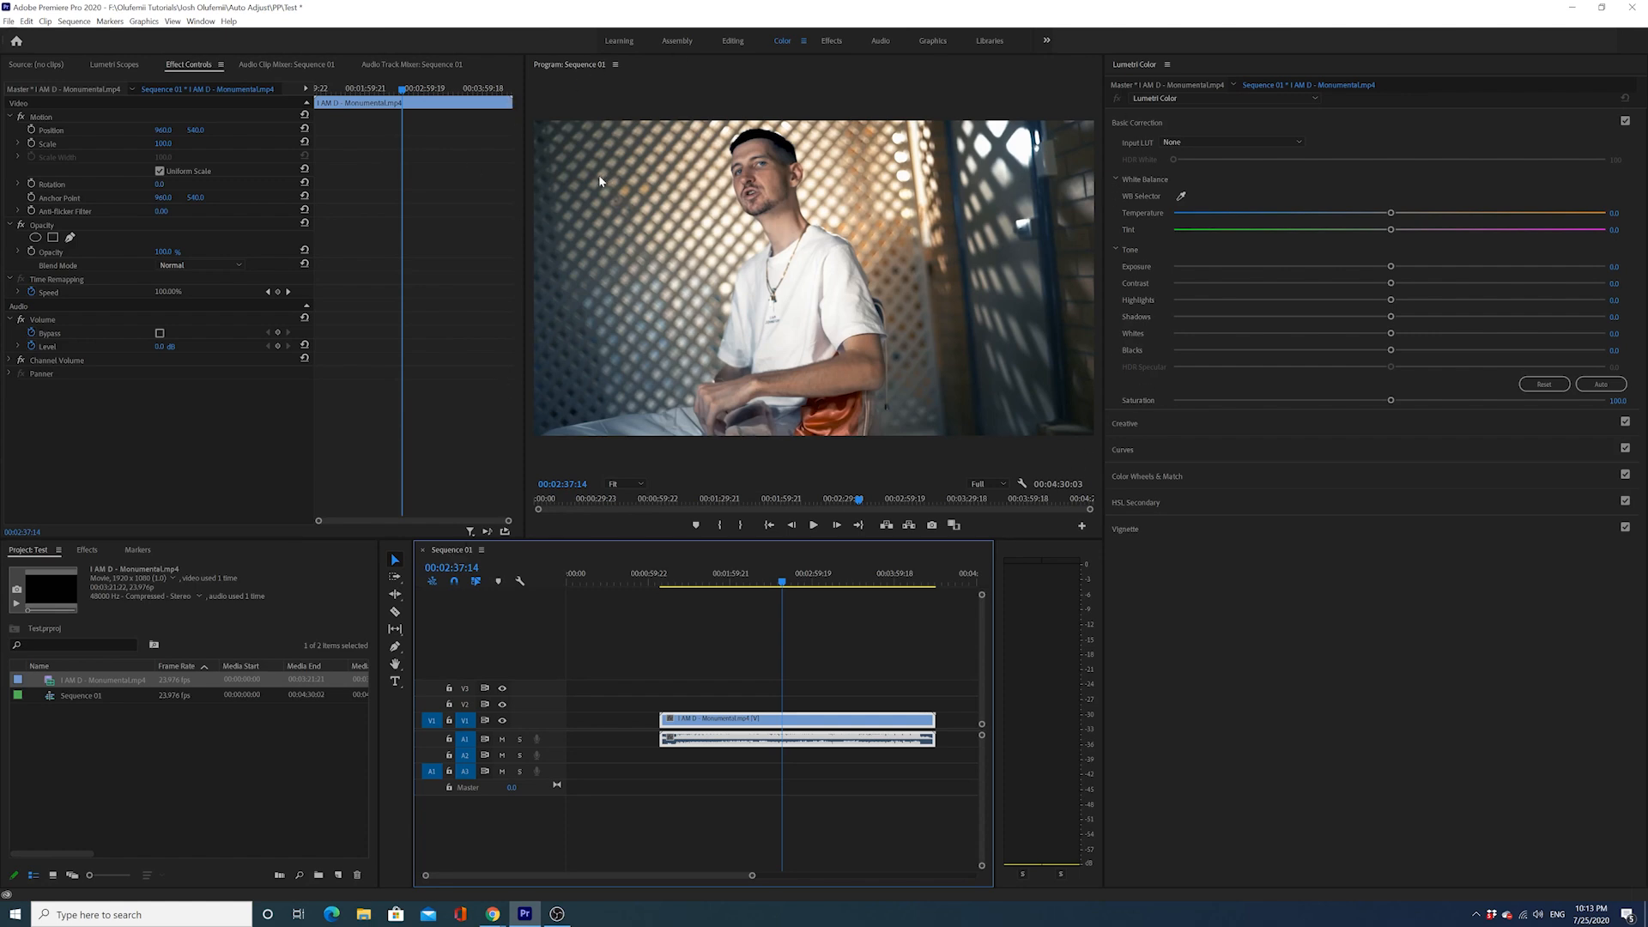
pyautogui.moveTo(938, 144)
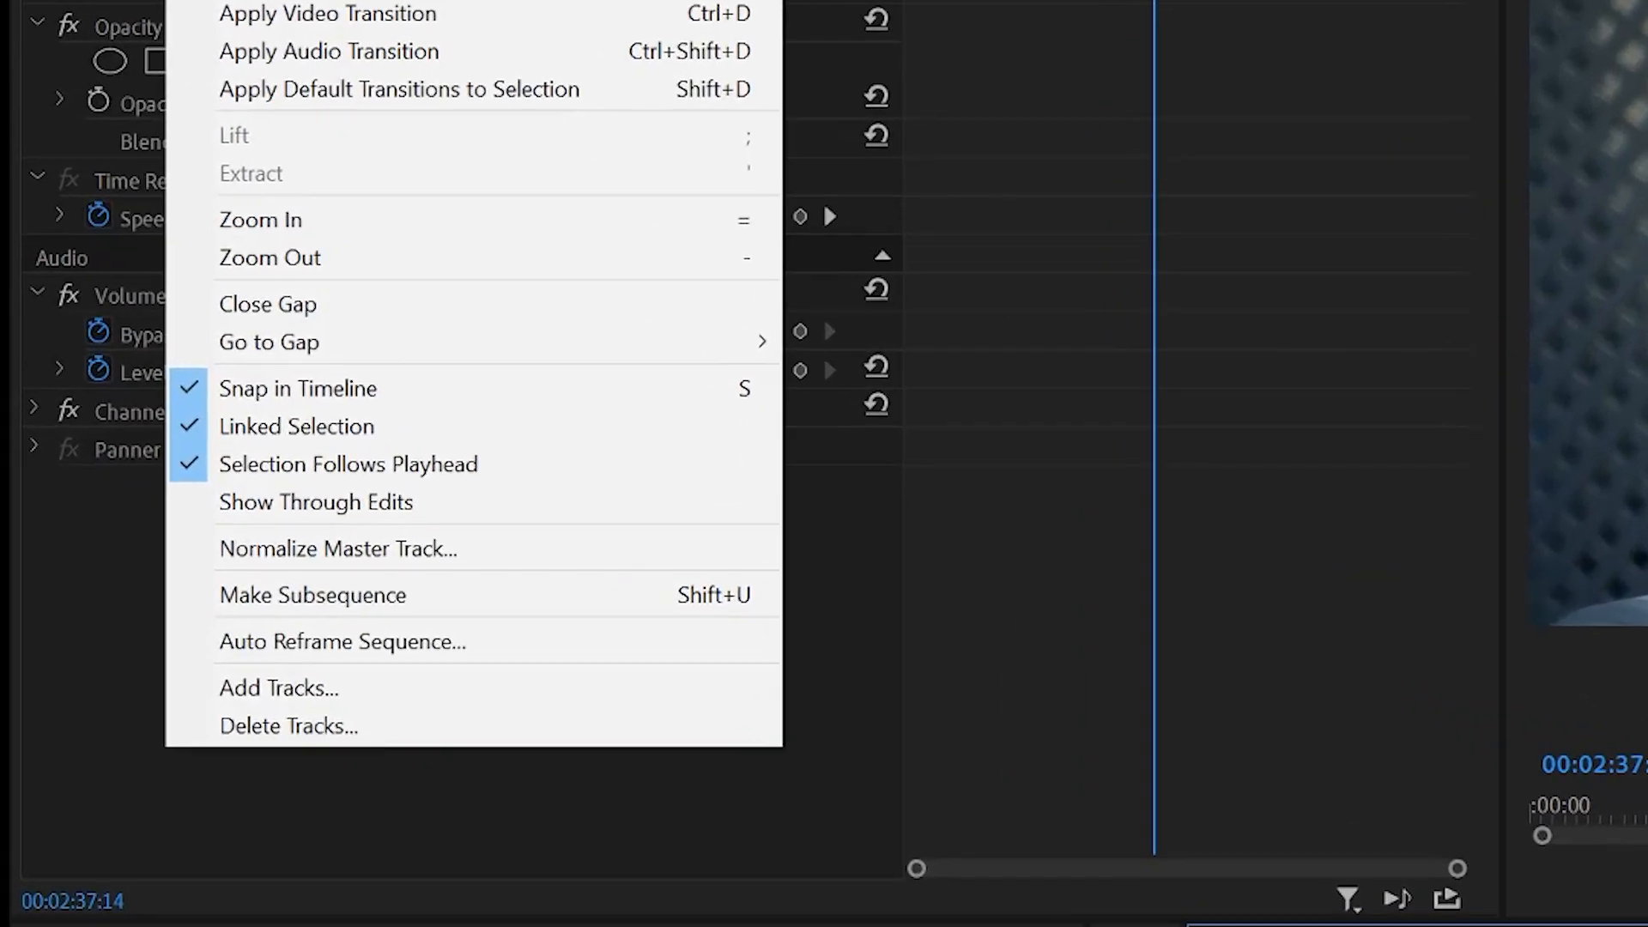
# Start Auto Reframe Sequence with Target Aspect Ratio Square 1:1 and review motion tracking options
pyautogui.click(339, 640)
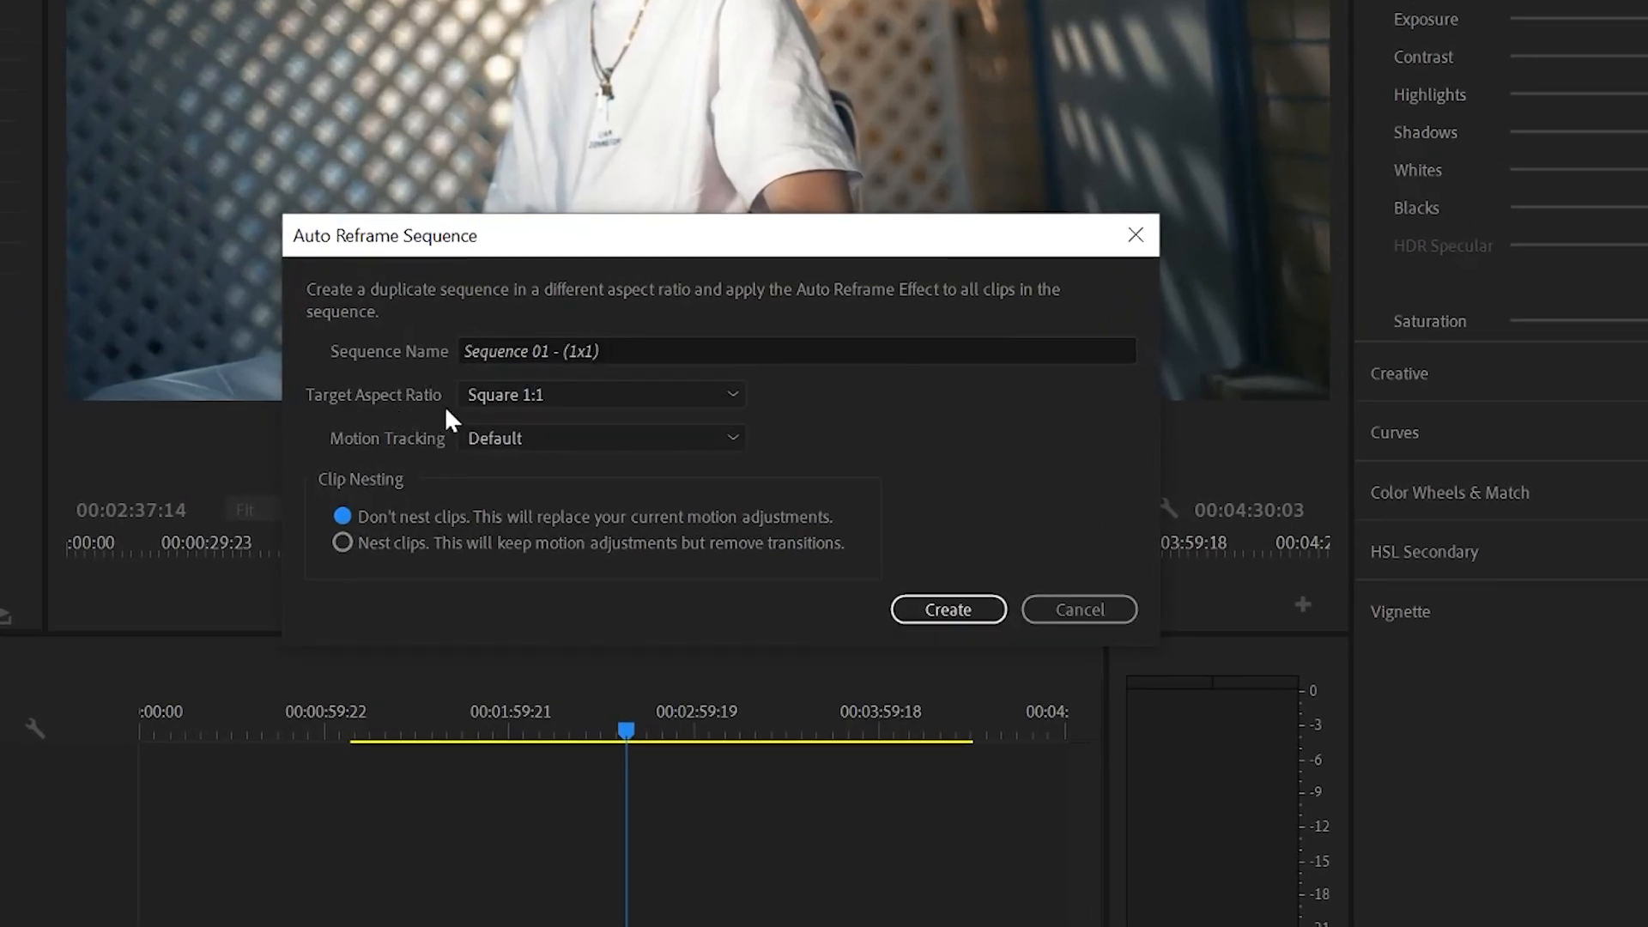
pyautogui.click(600, 394)
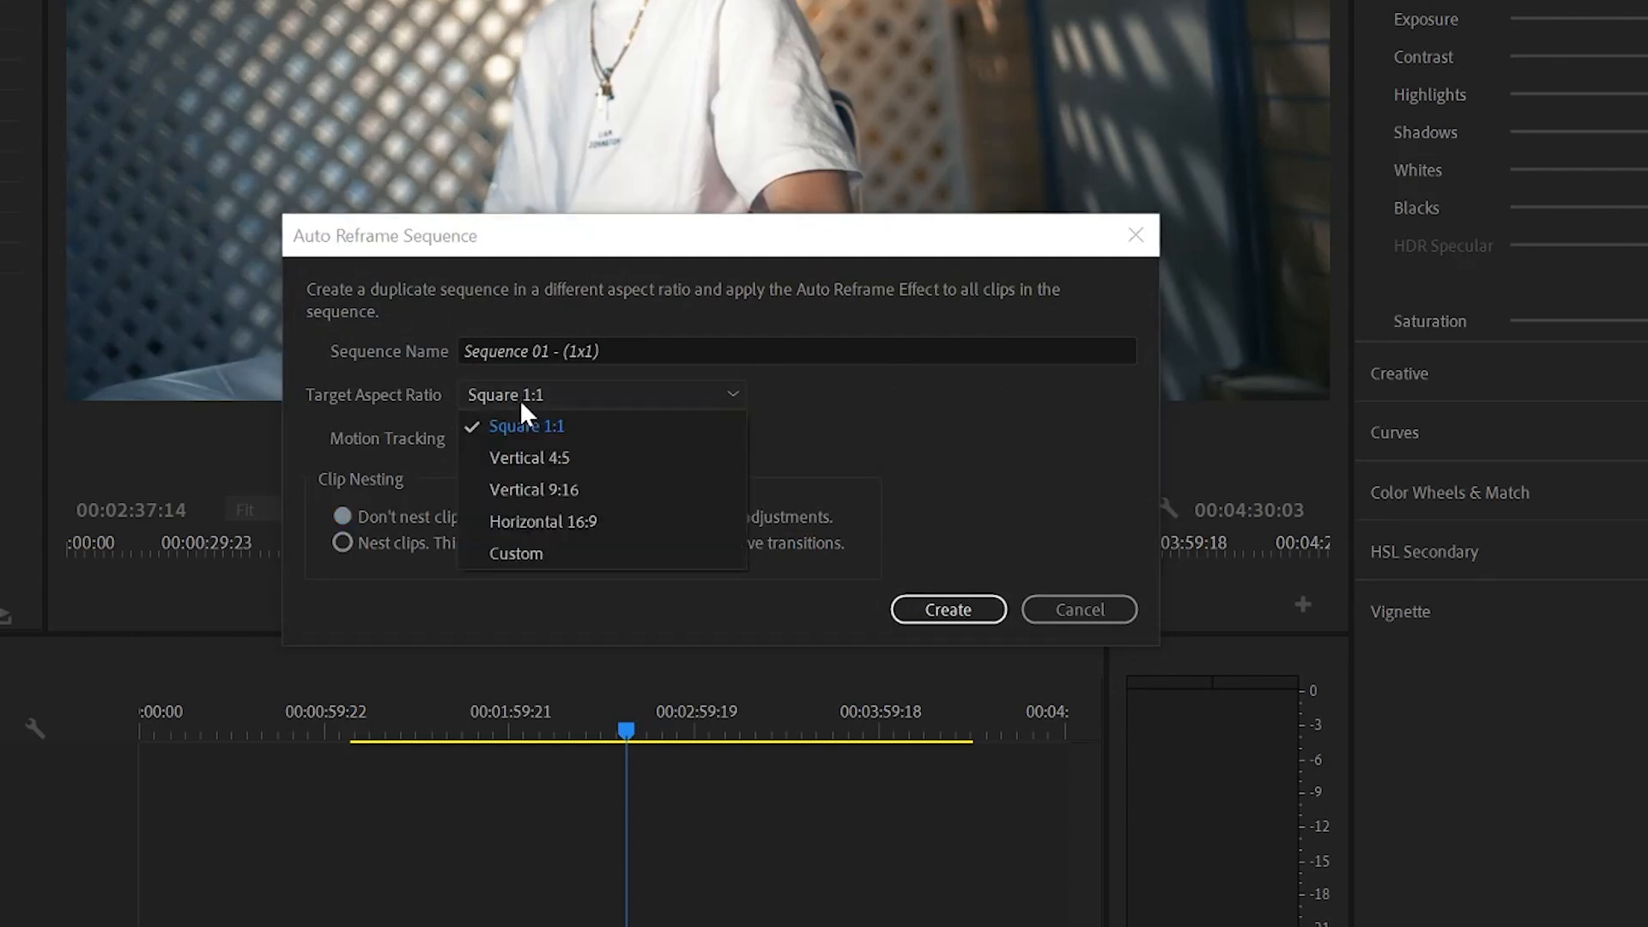
pyautogui.click(525, 426)
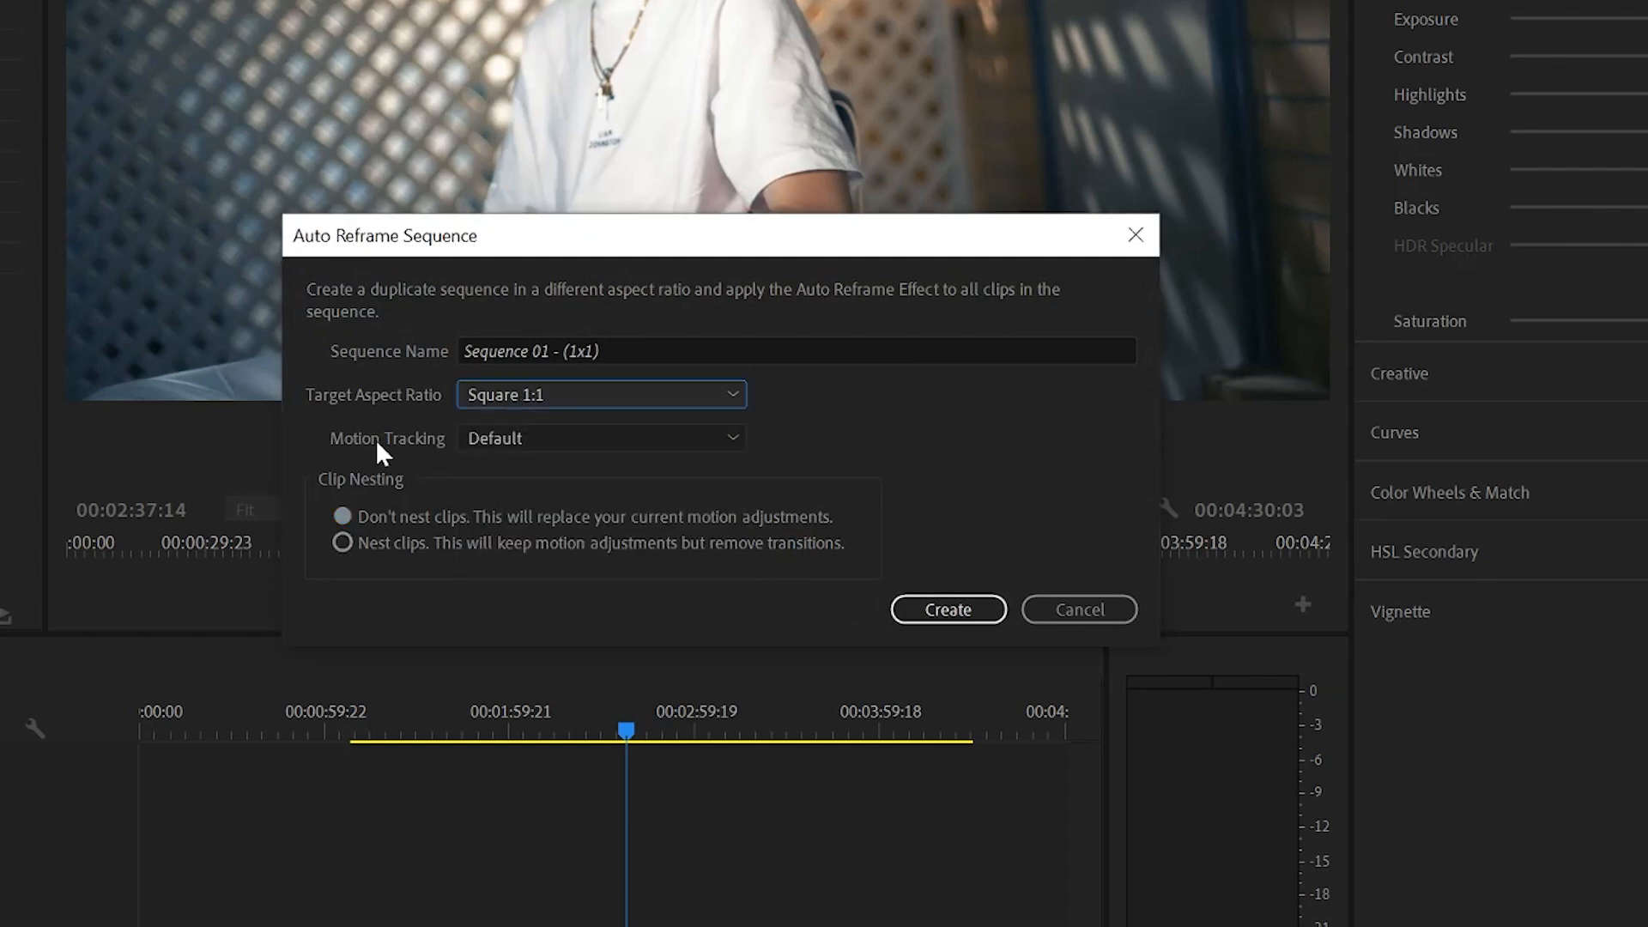
pyautogui.click(600, 438)
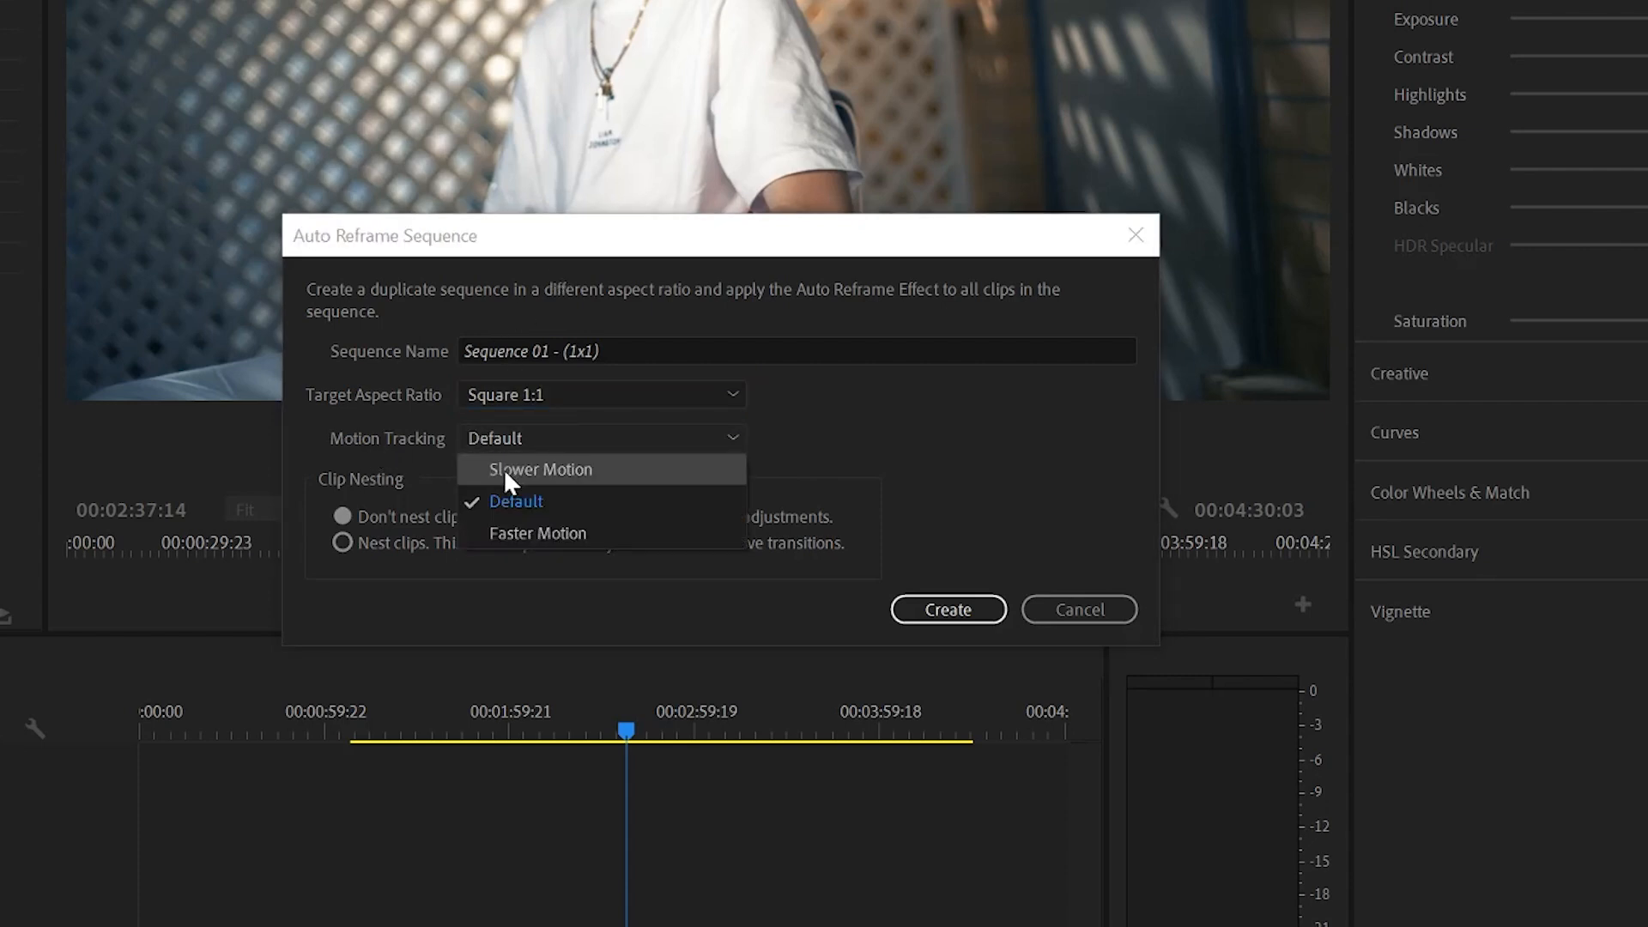
pyautogui.moveTo(525, 532)
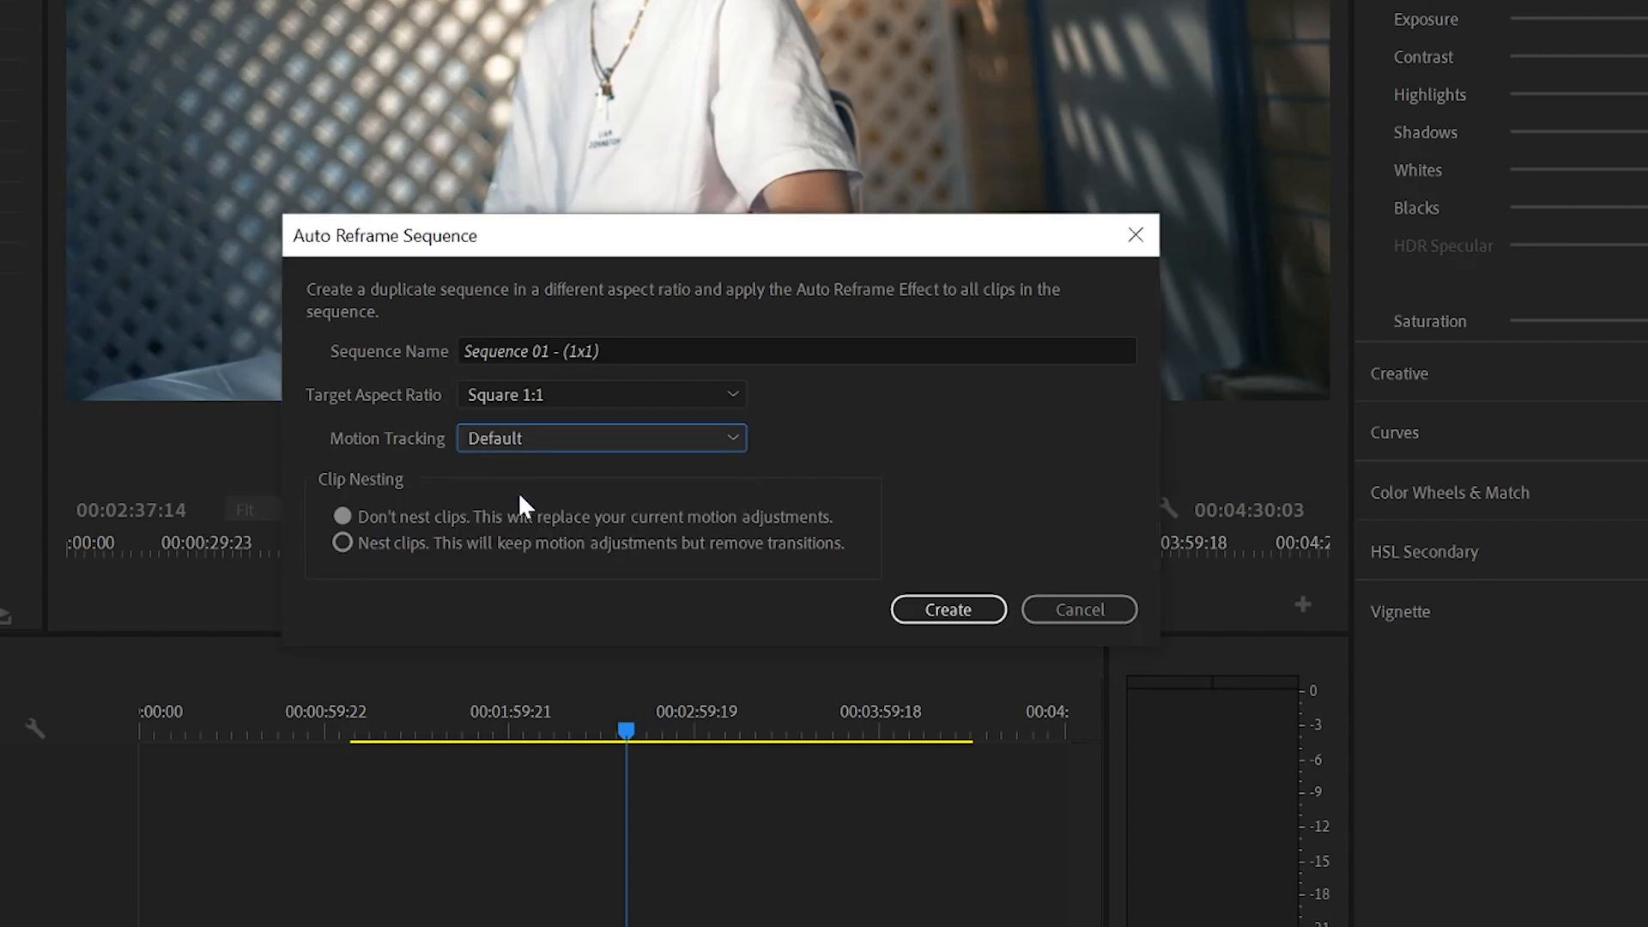
pyautogui.moveTo(529, 475)
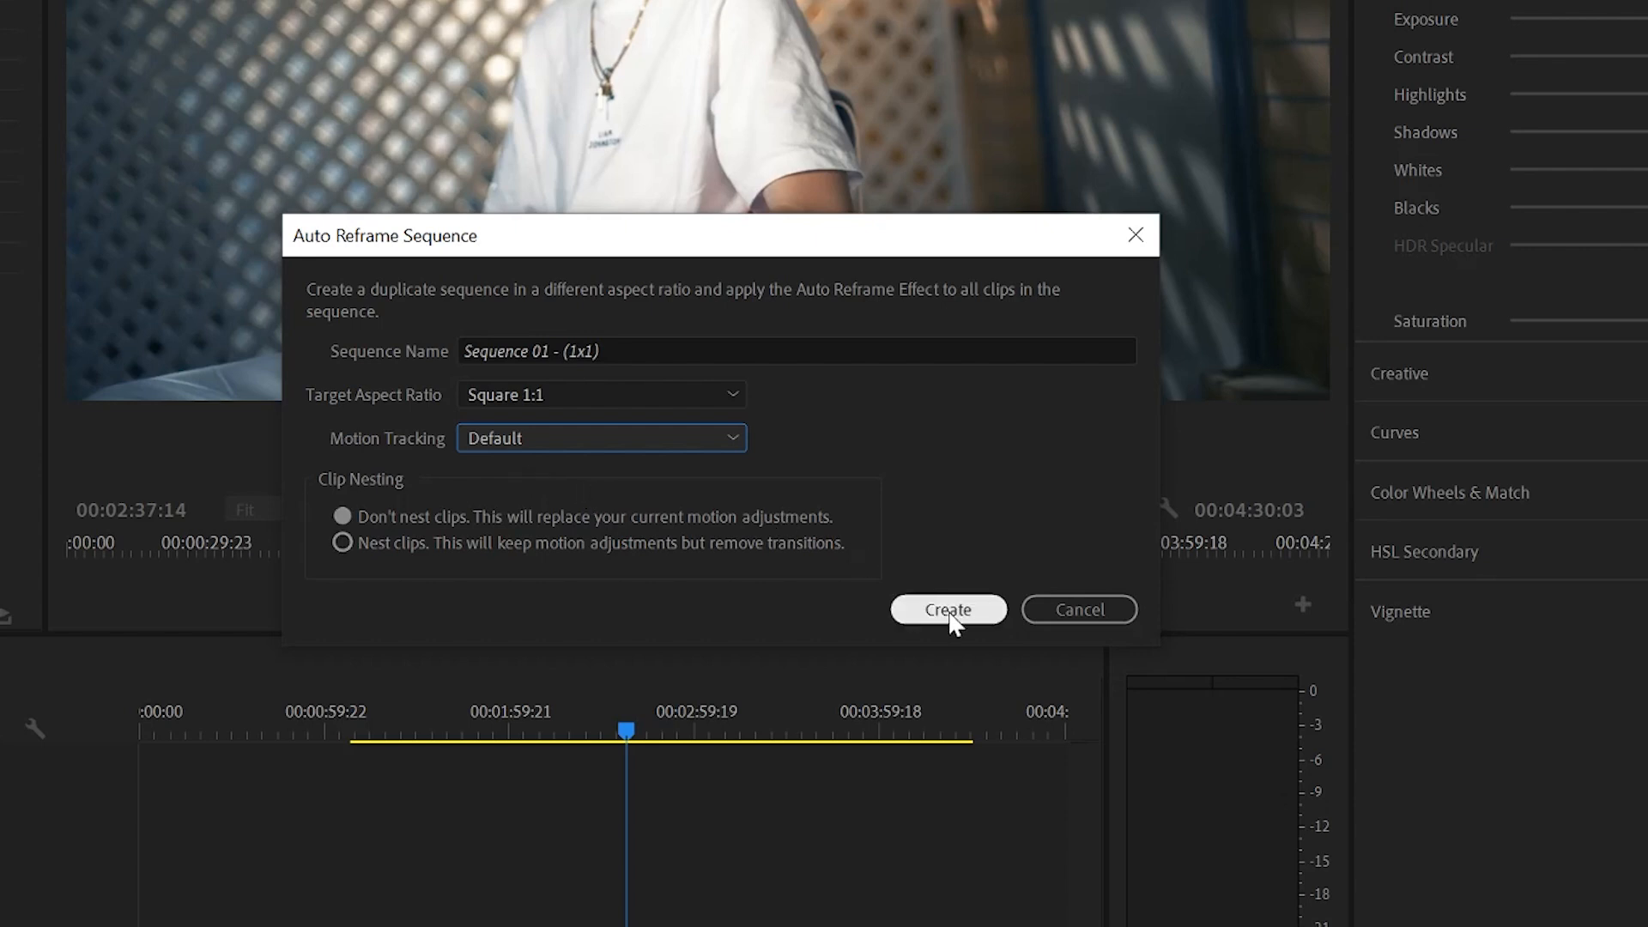
pyautogui.click(947, 609)
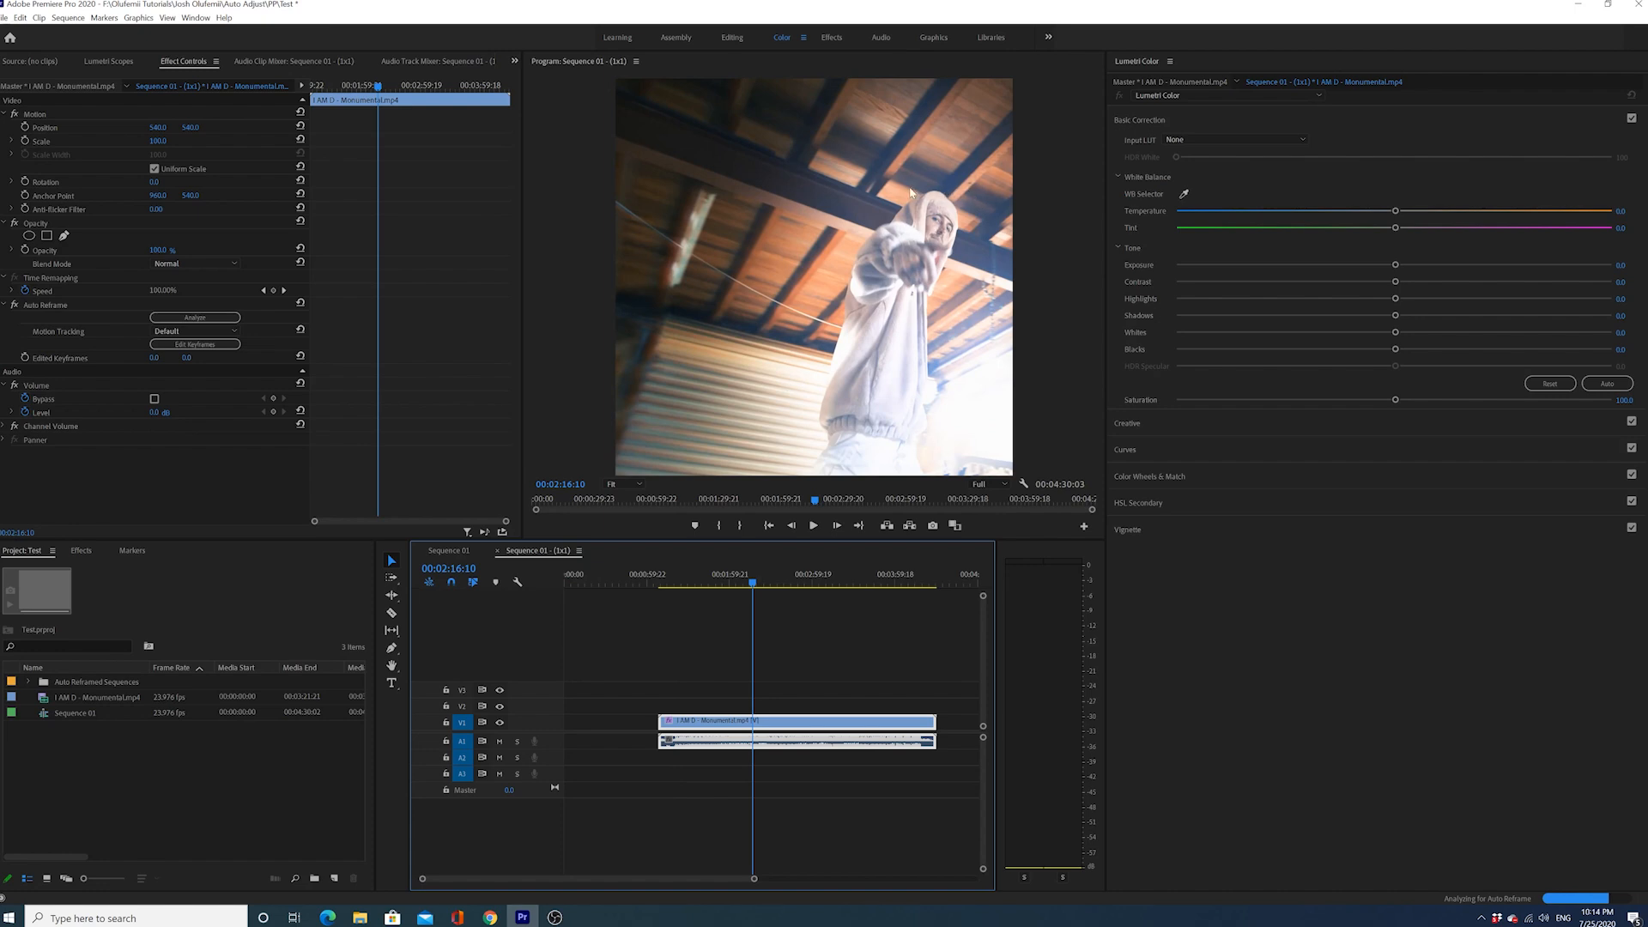
pyautogui.moveTo(713, 544)
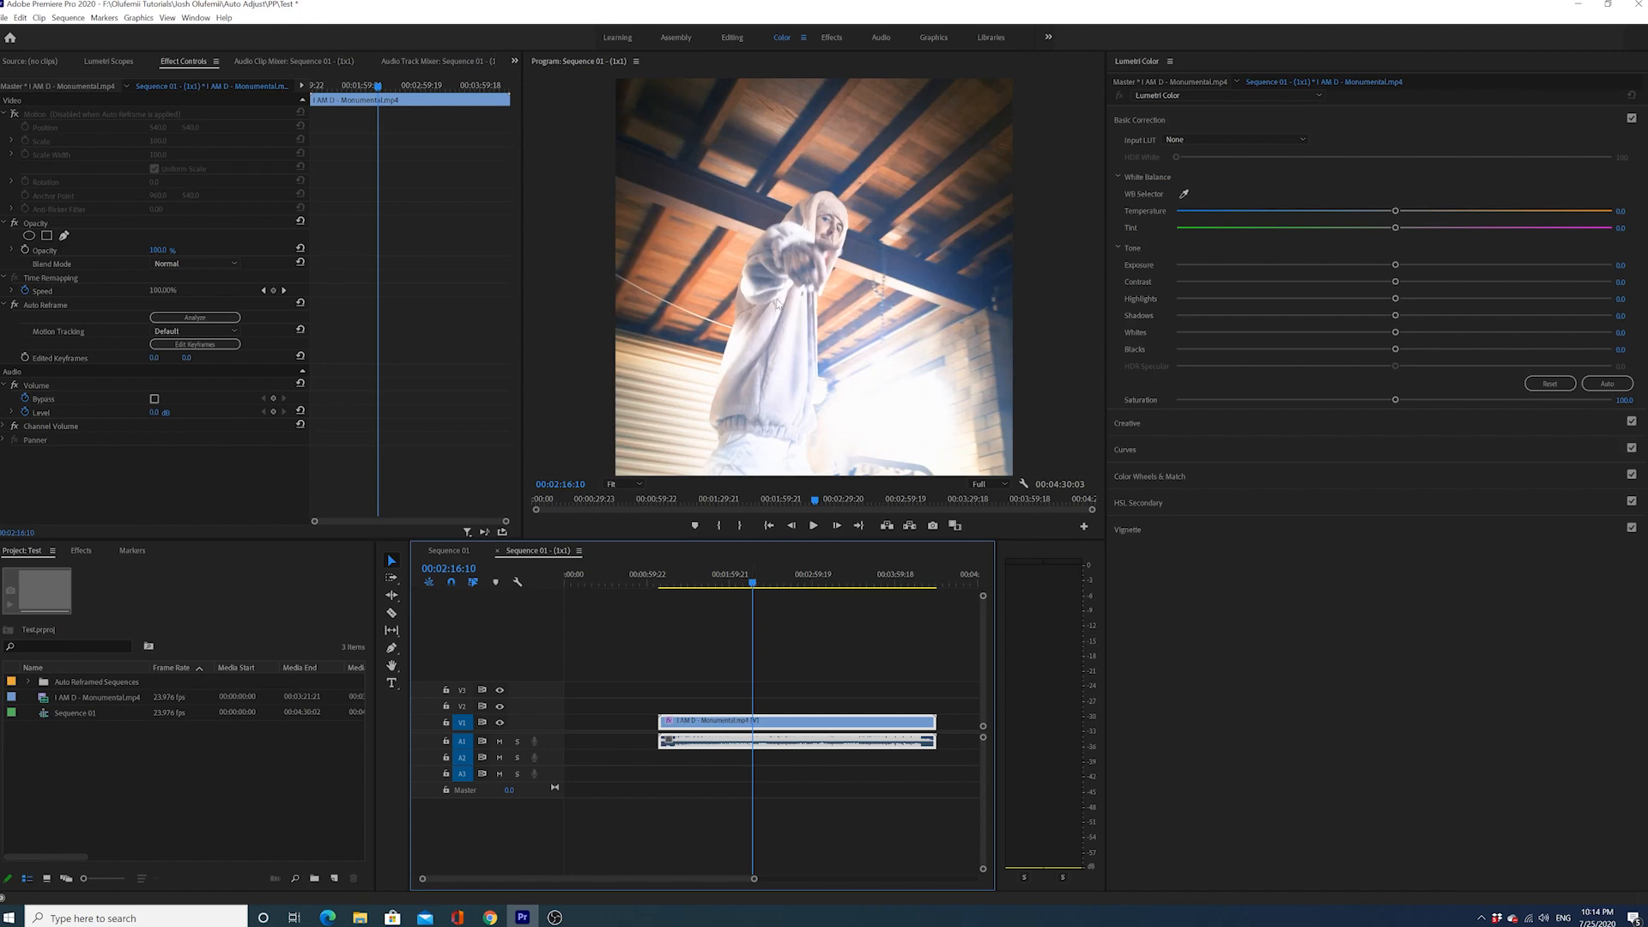
pyautogui.moveTo(690, 369)
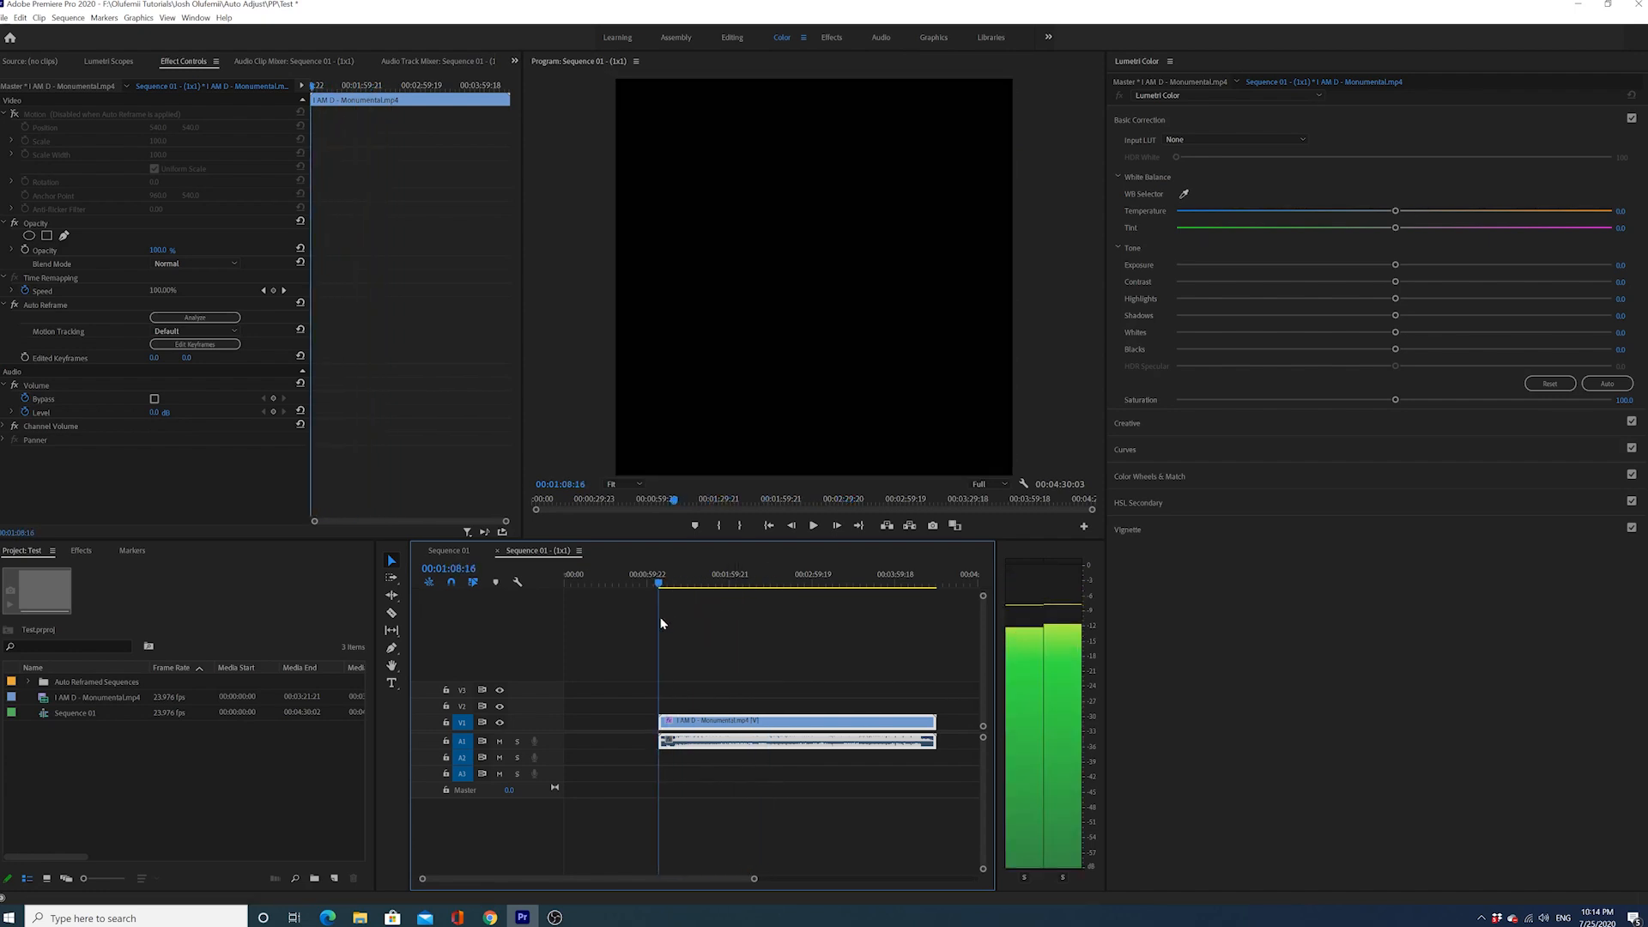
# Check the square 1x1 sequence's framing of the performer at two moments
pyautogui.click(812, 525)
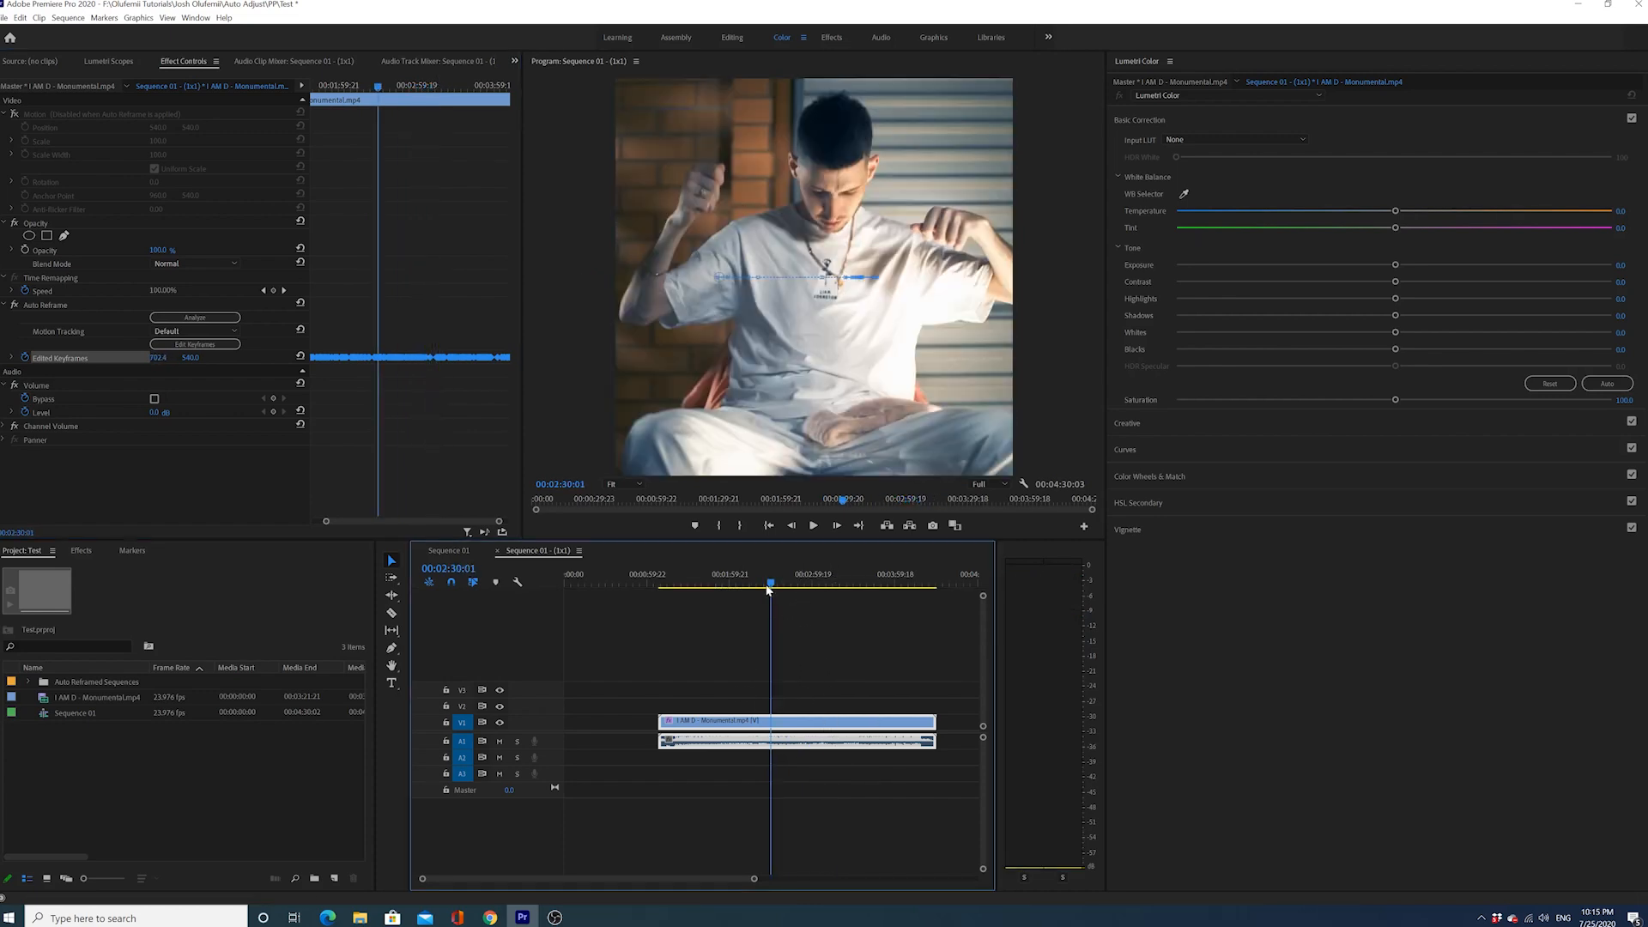
pyautogui.click(783, 579)
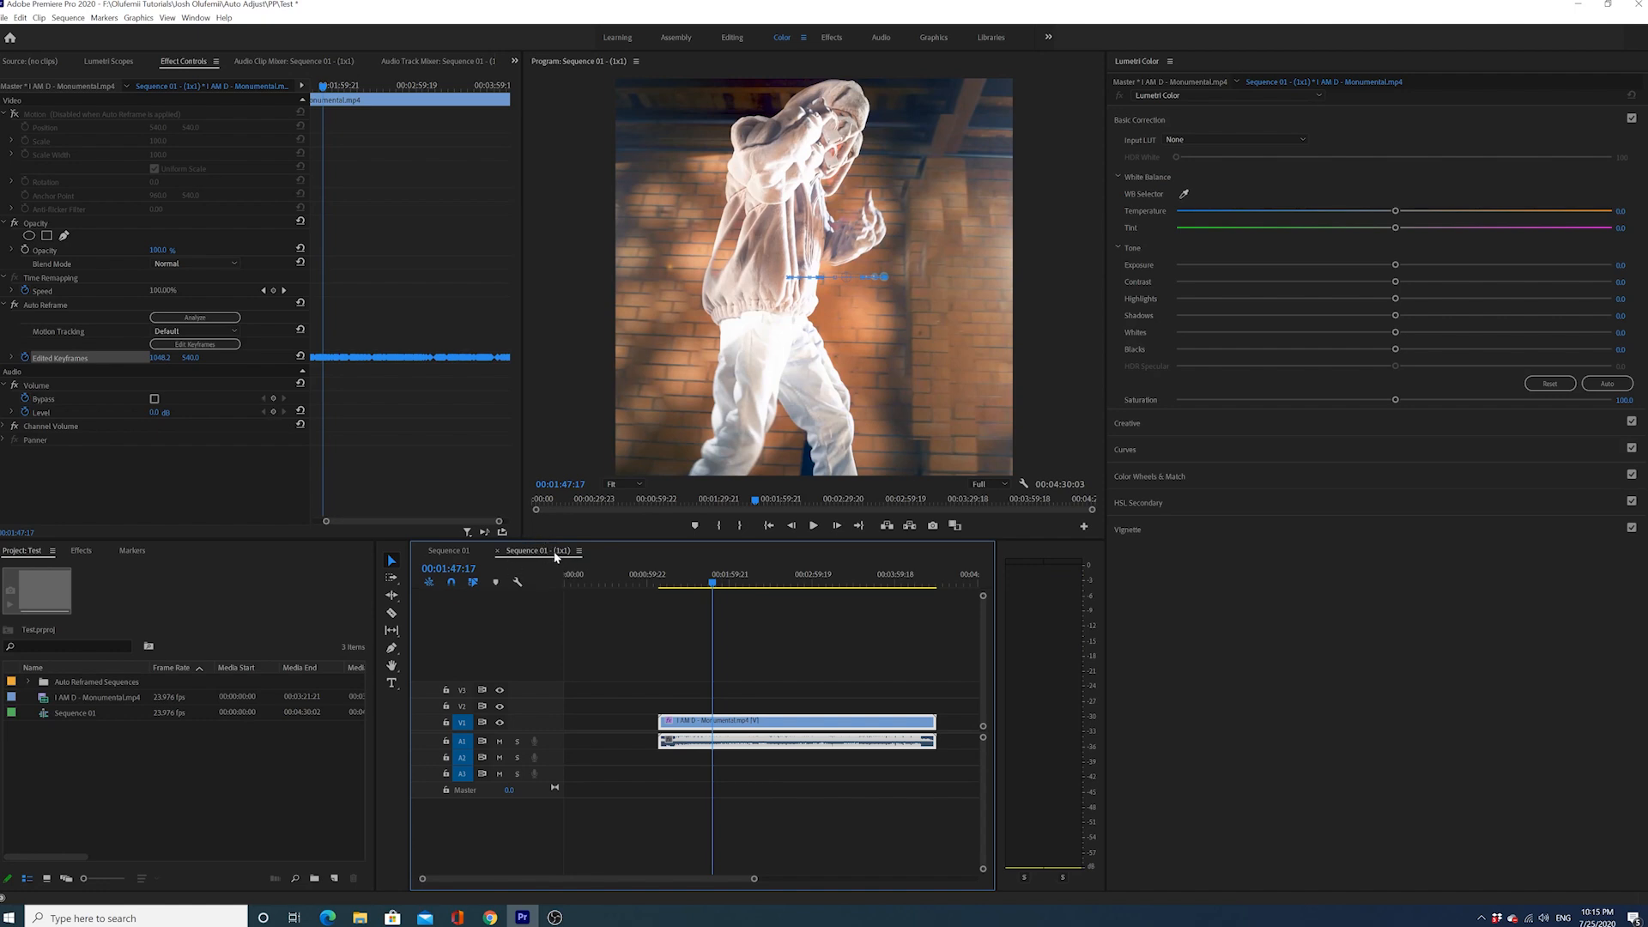
pyautogui.moveTo(625, 422)
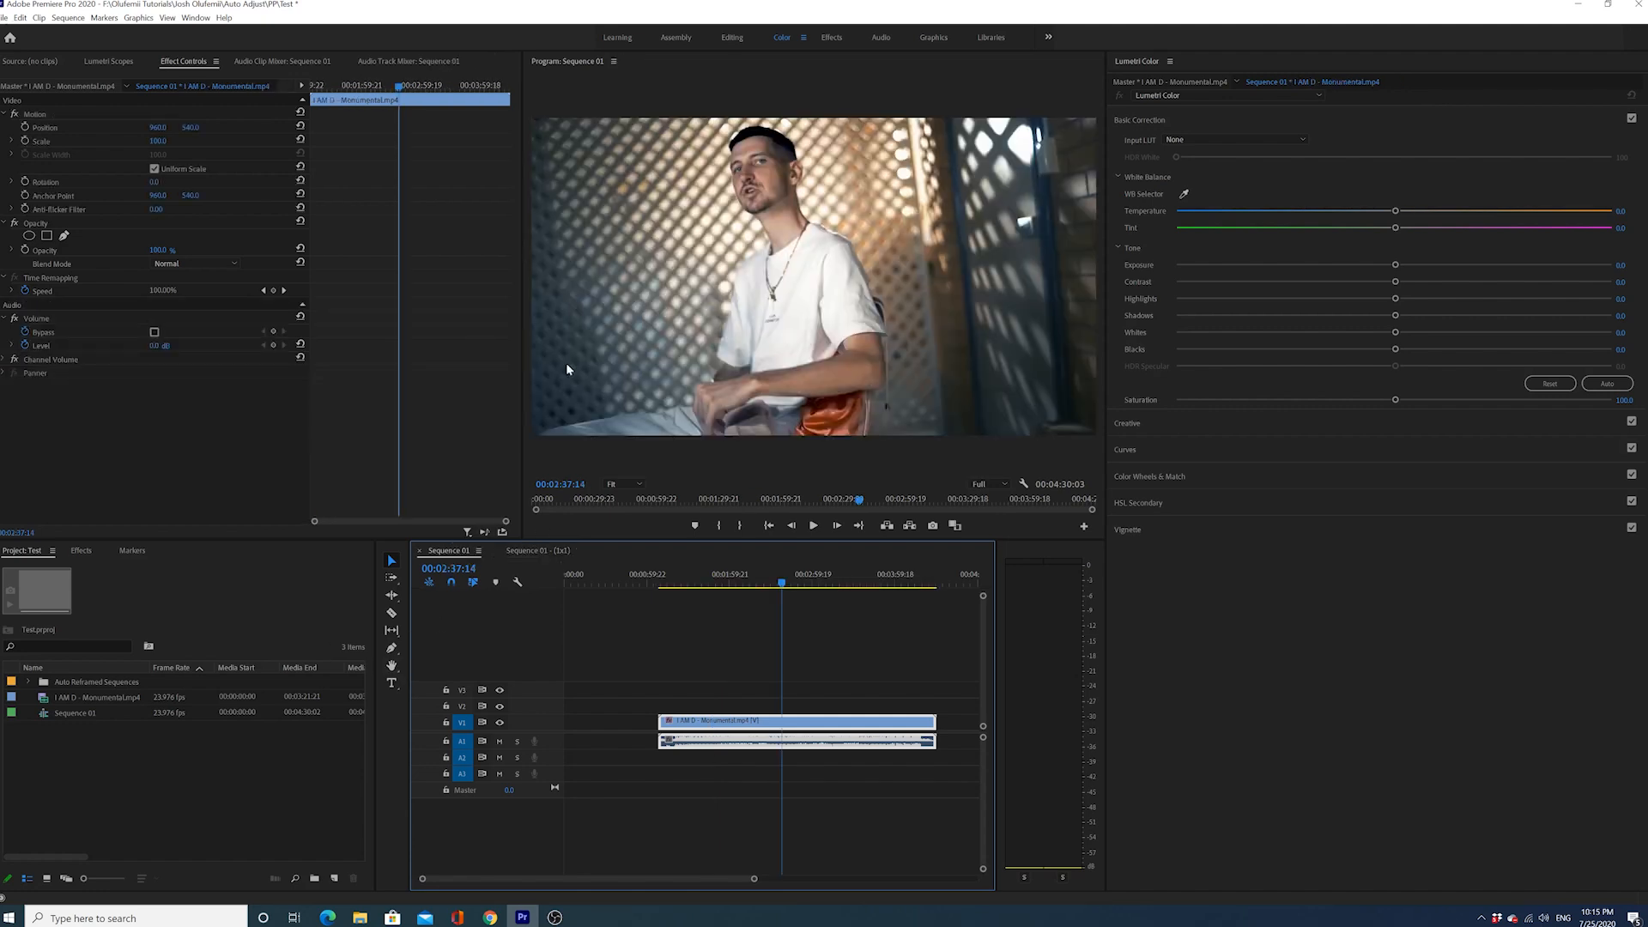
# Start a second Auto Reframe Sequence set to Vertical 9:16
pyautogui.click(67, 17)
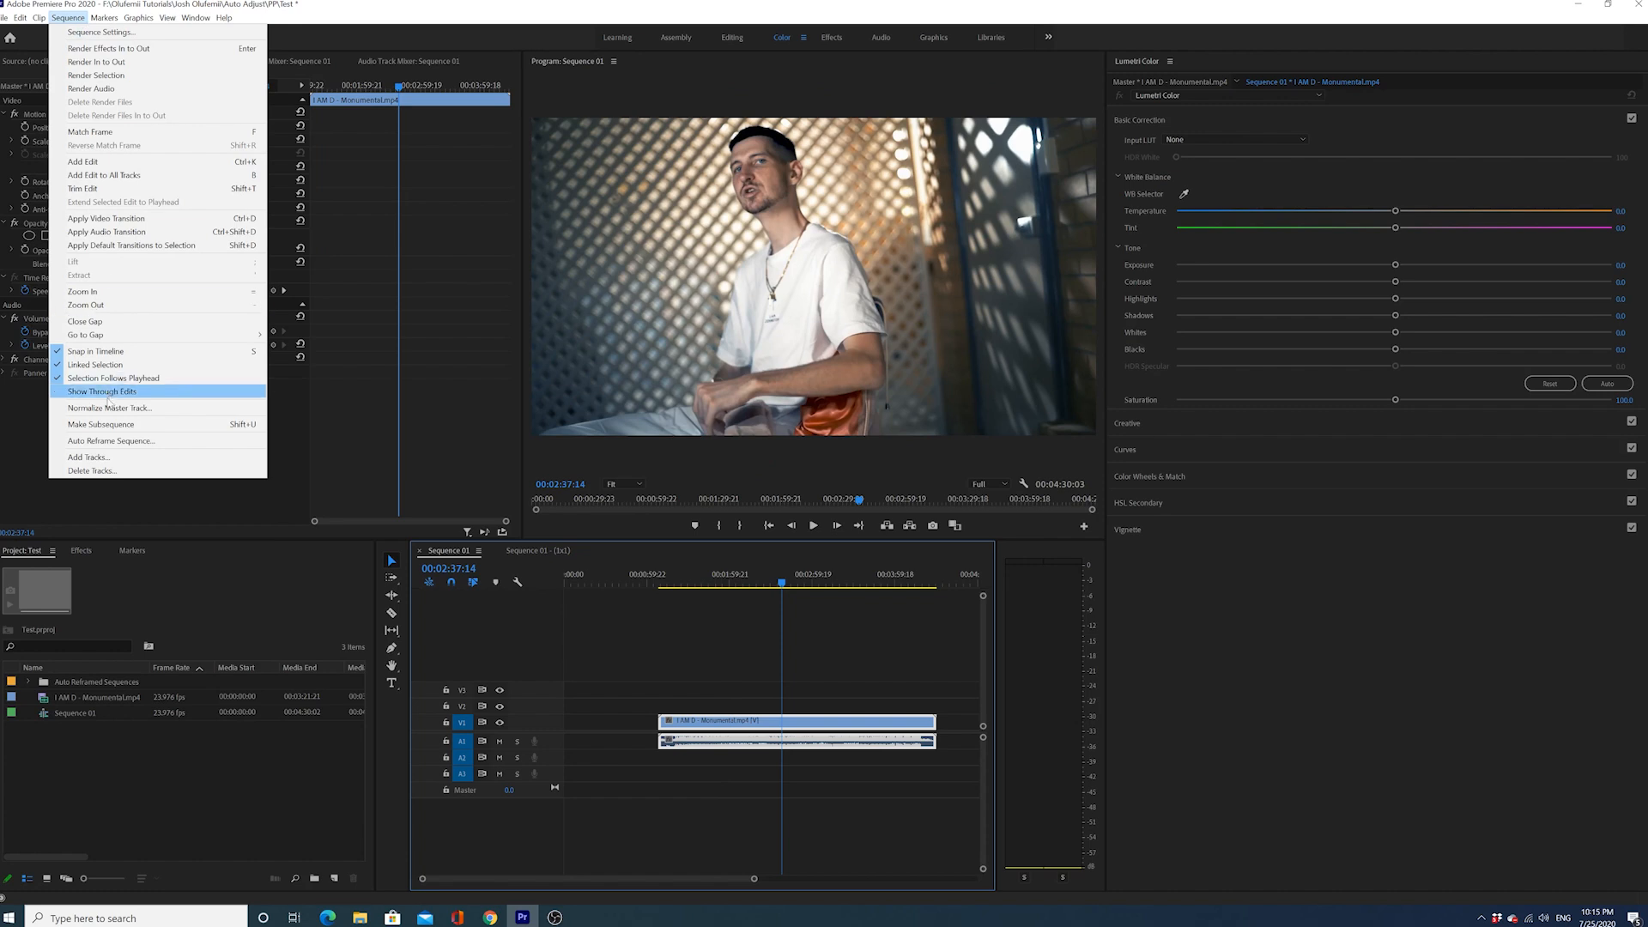
pyautogui.click(110, 441)
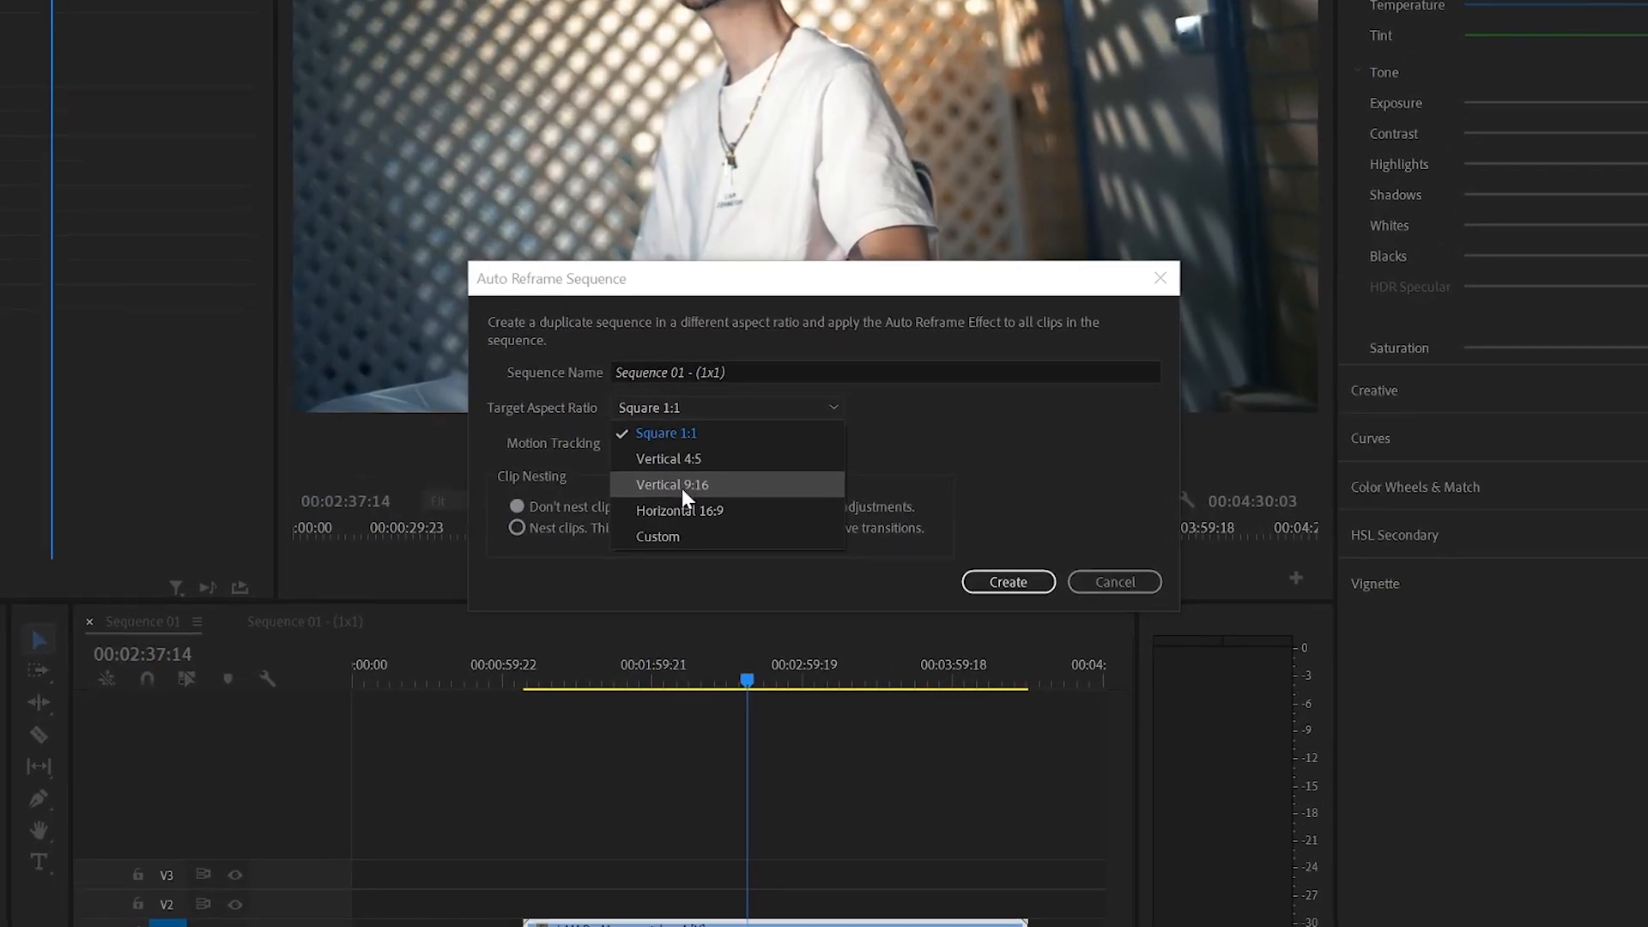
pyautogui.click(671, 484)
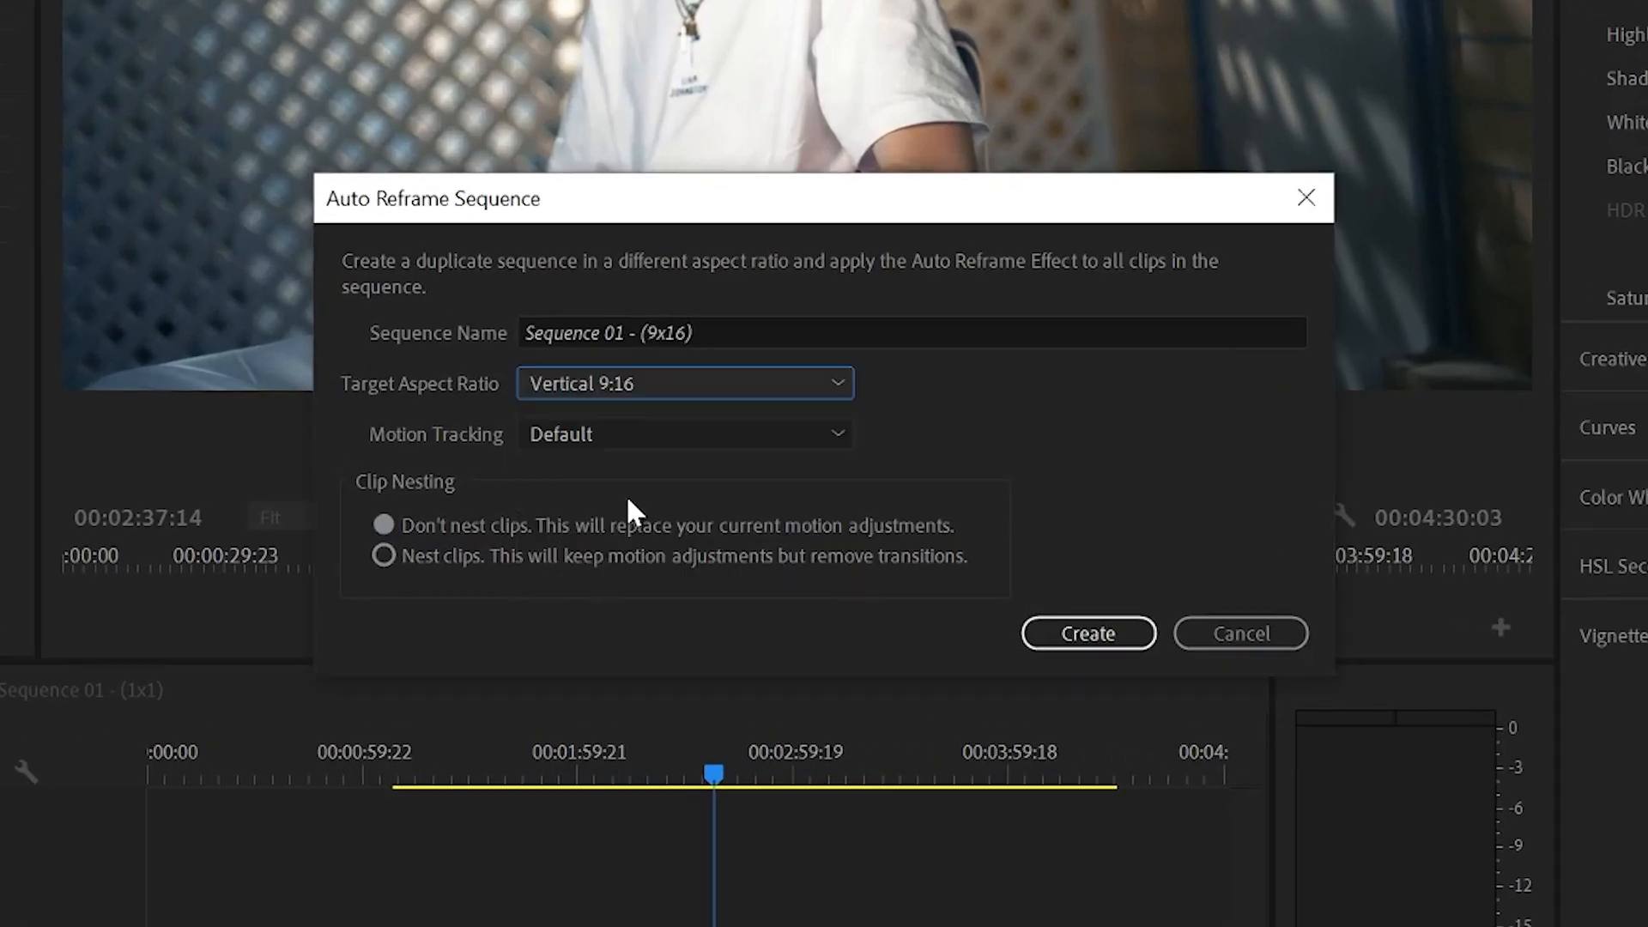
pyautogui.moveTo(1052, 714)
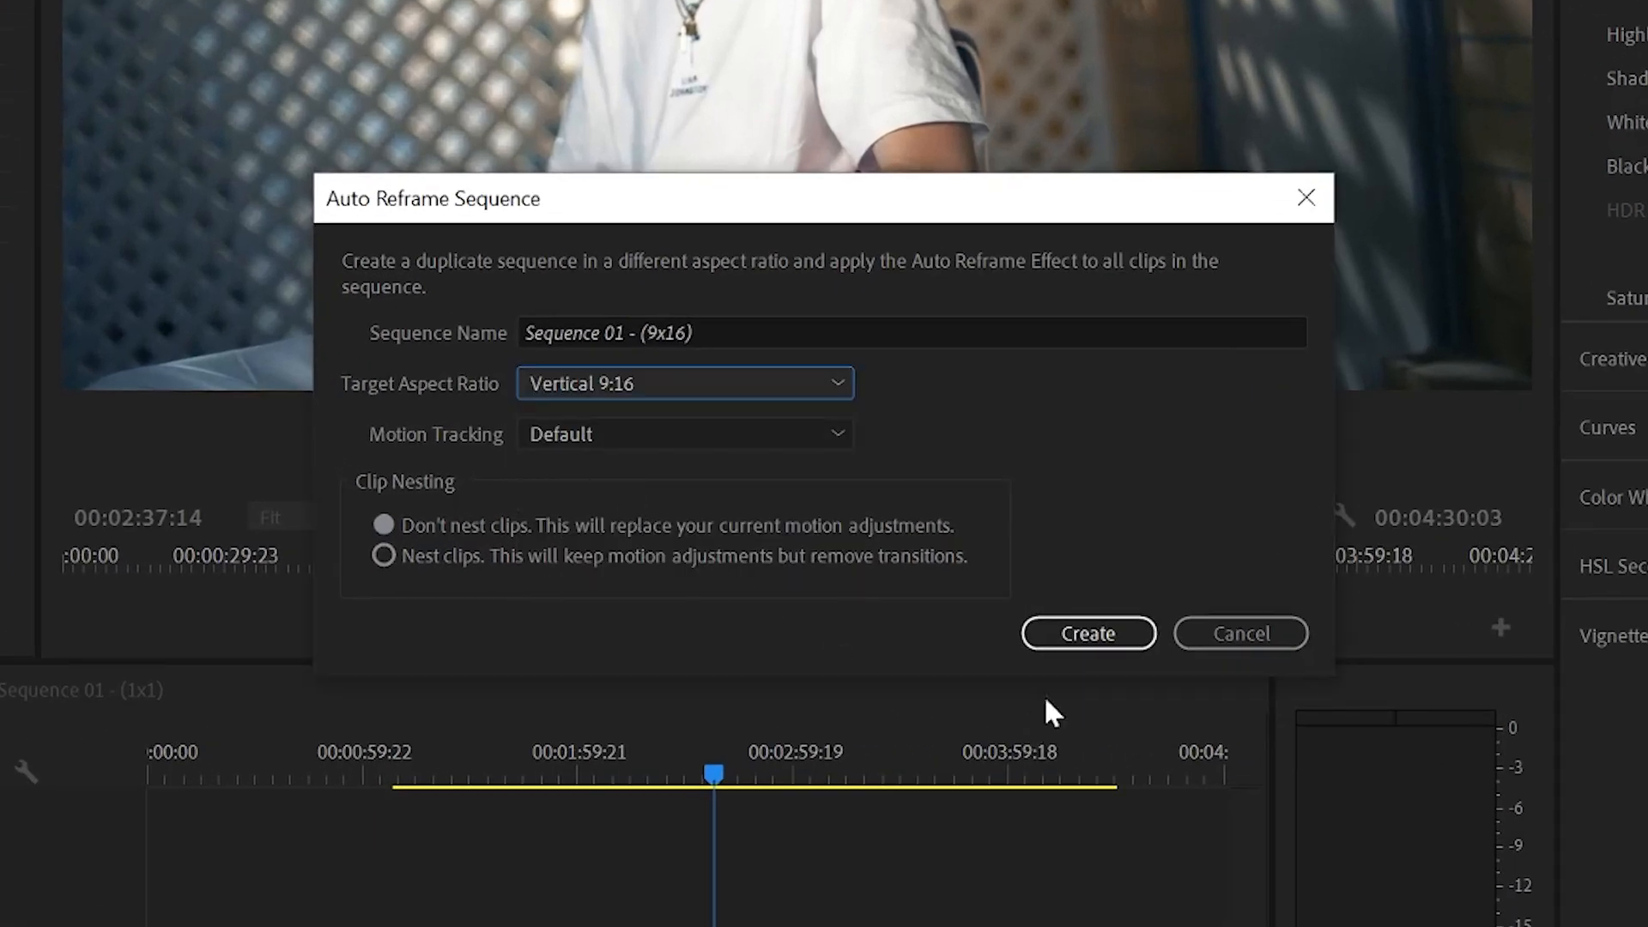
# Create Sequence 01 - (9x16) and check the vertical reframing at another moment
pyautogui.click(1088, 634)
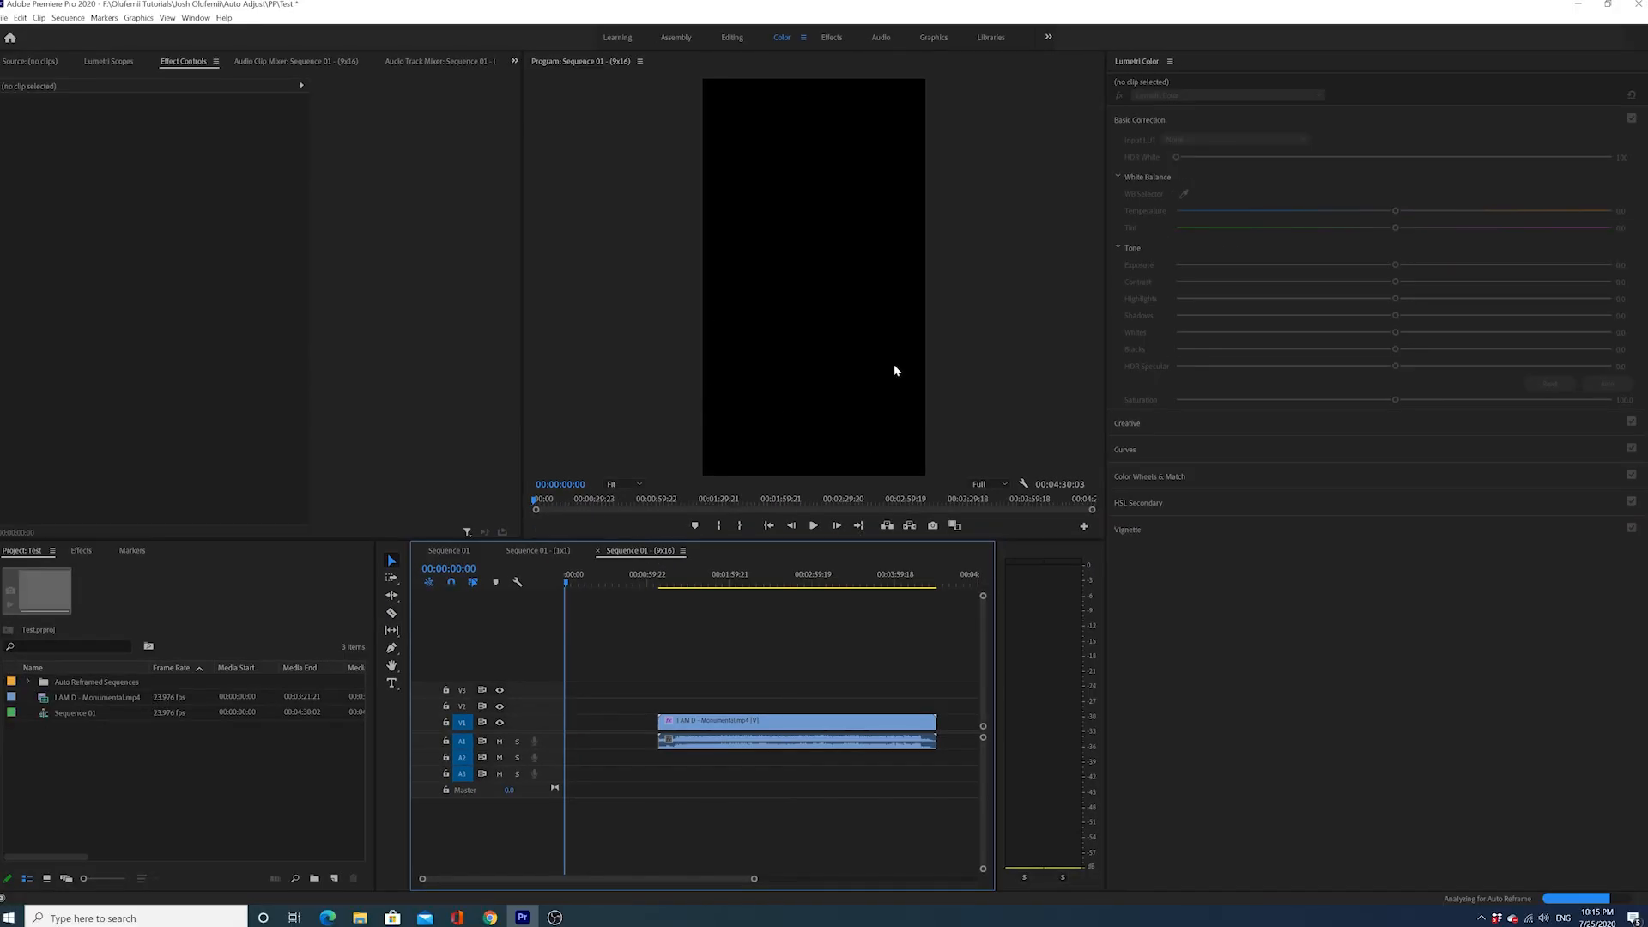
pyautogui.moveTo(683, 575)
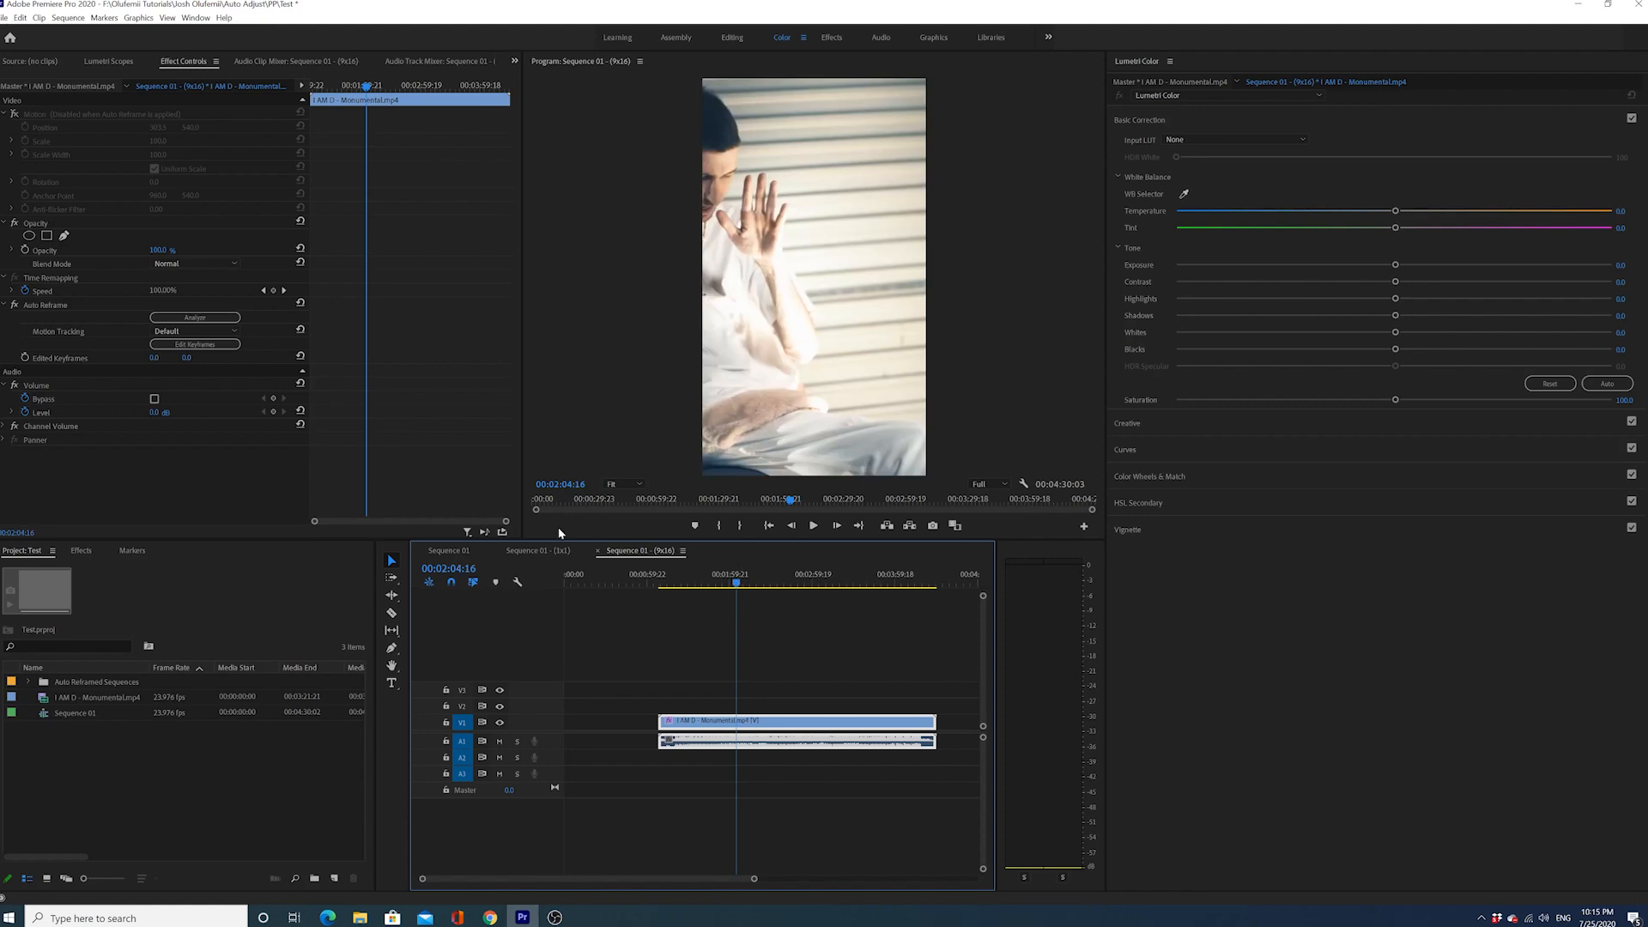
pyautogui.click(194, 345)
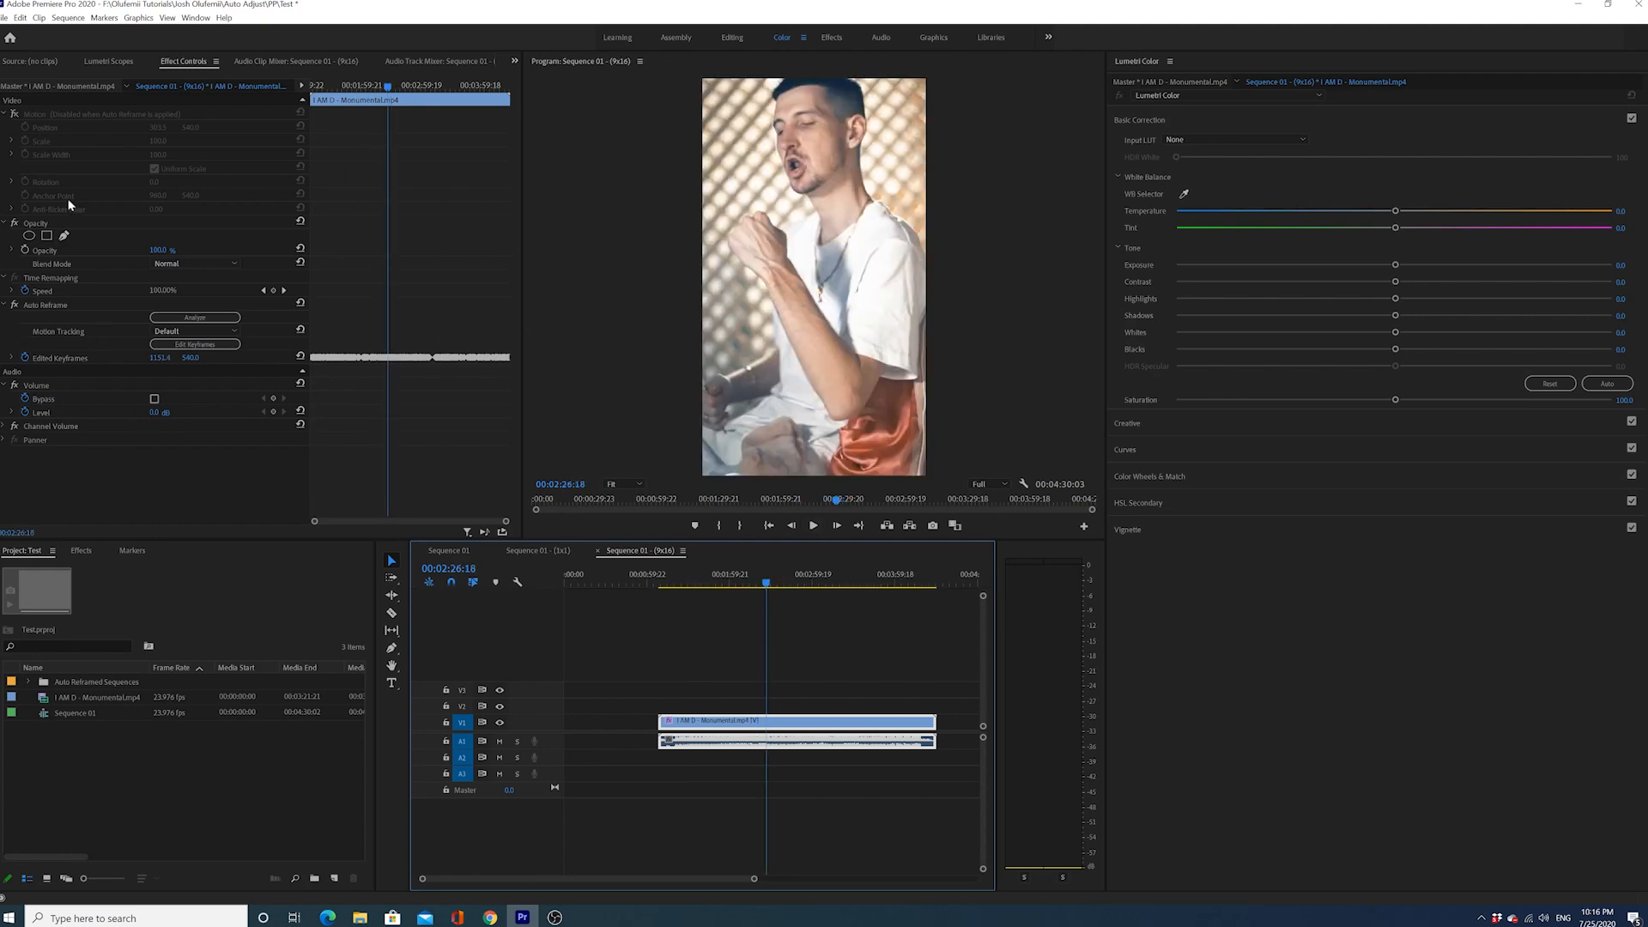
pyautogui.click(755, 585)
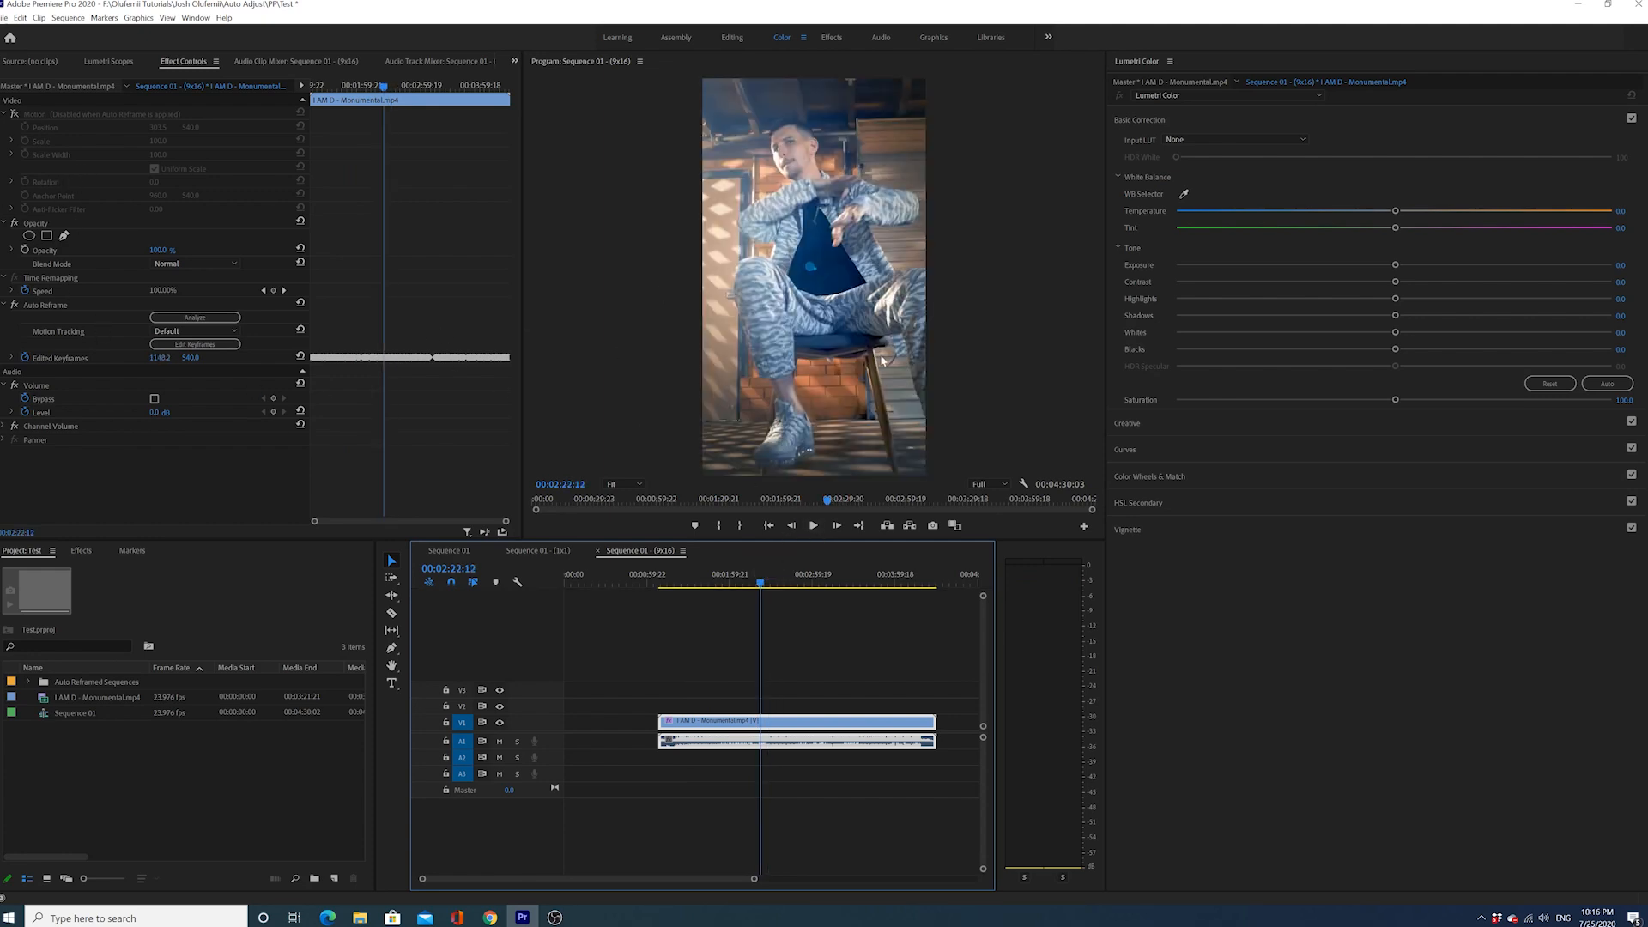
pyautogui.click(776, 574)
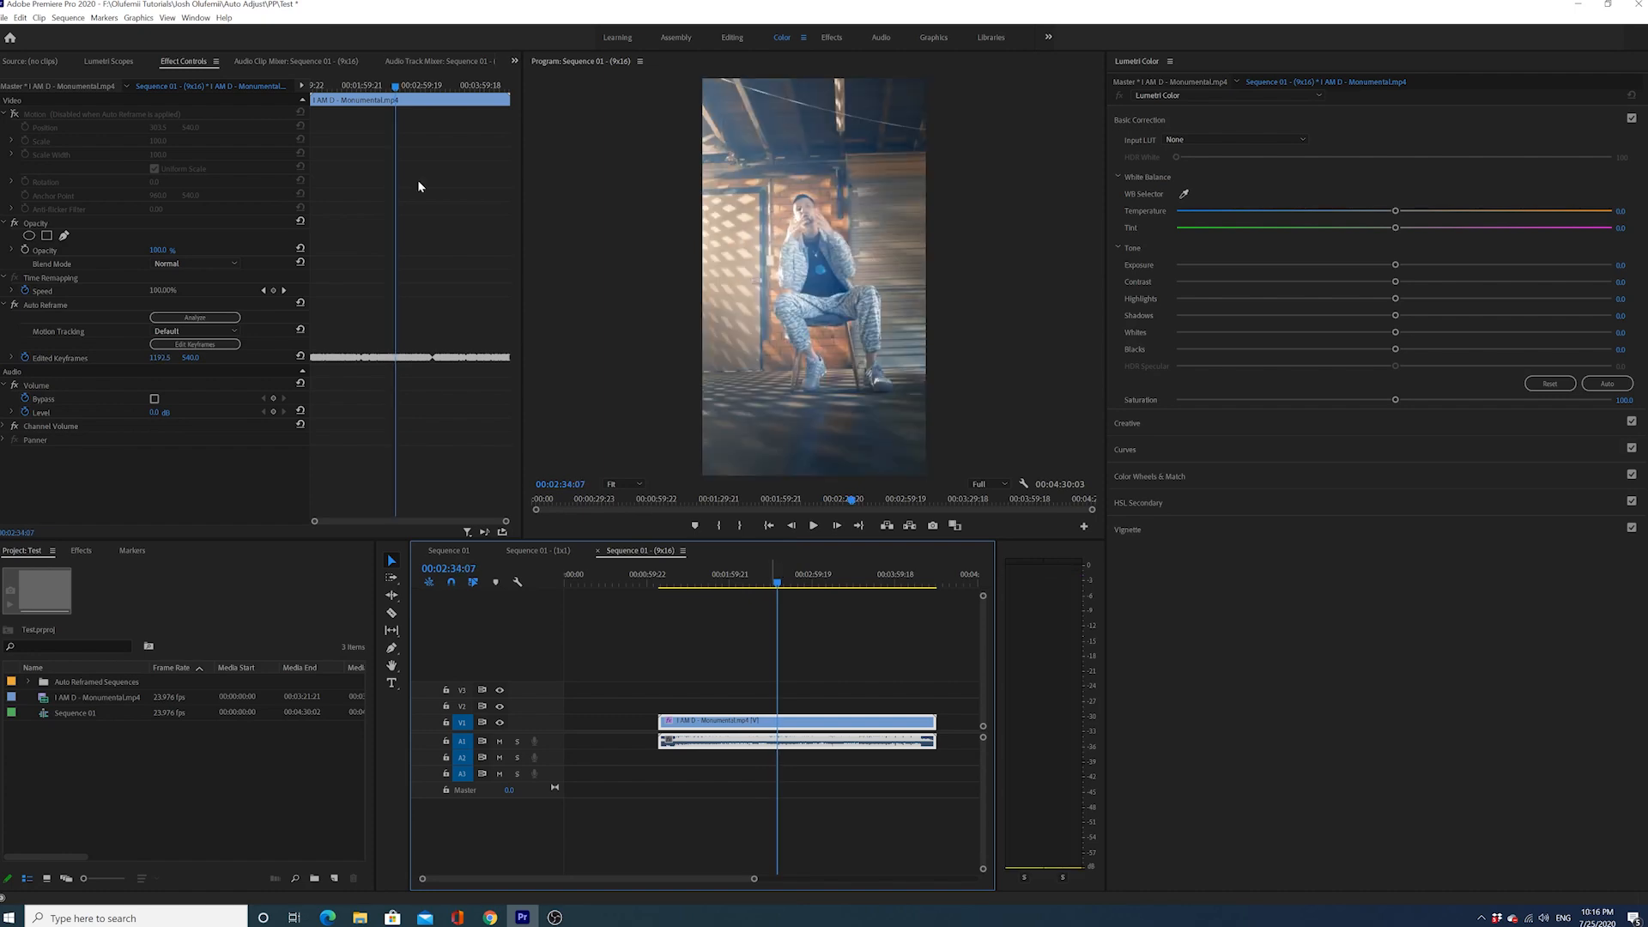
pyautogui.click(757, 582)
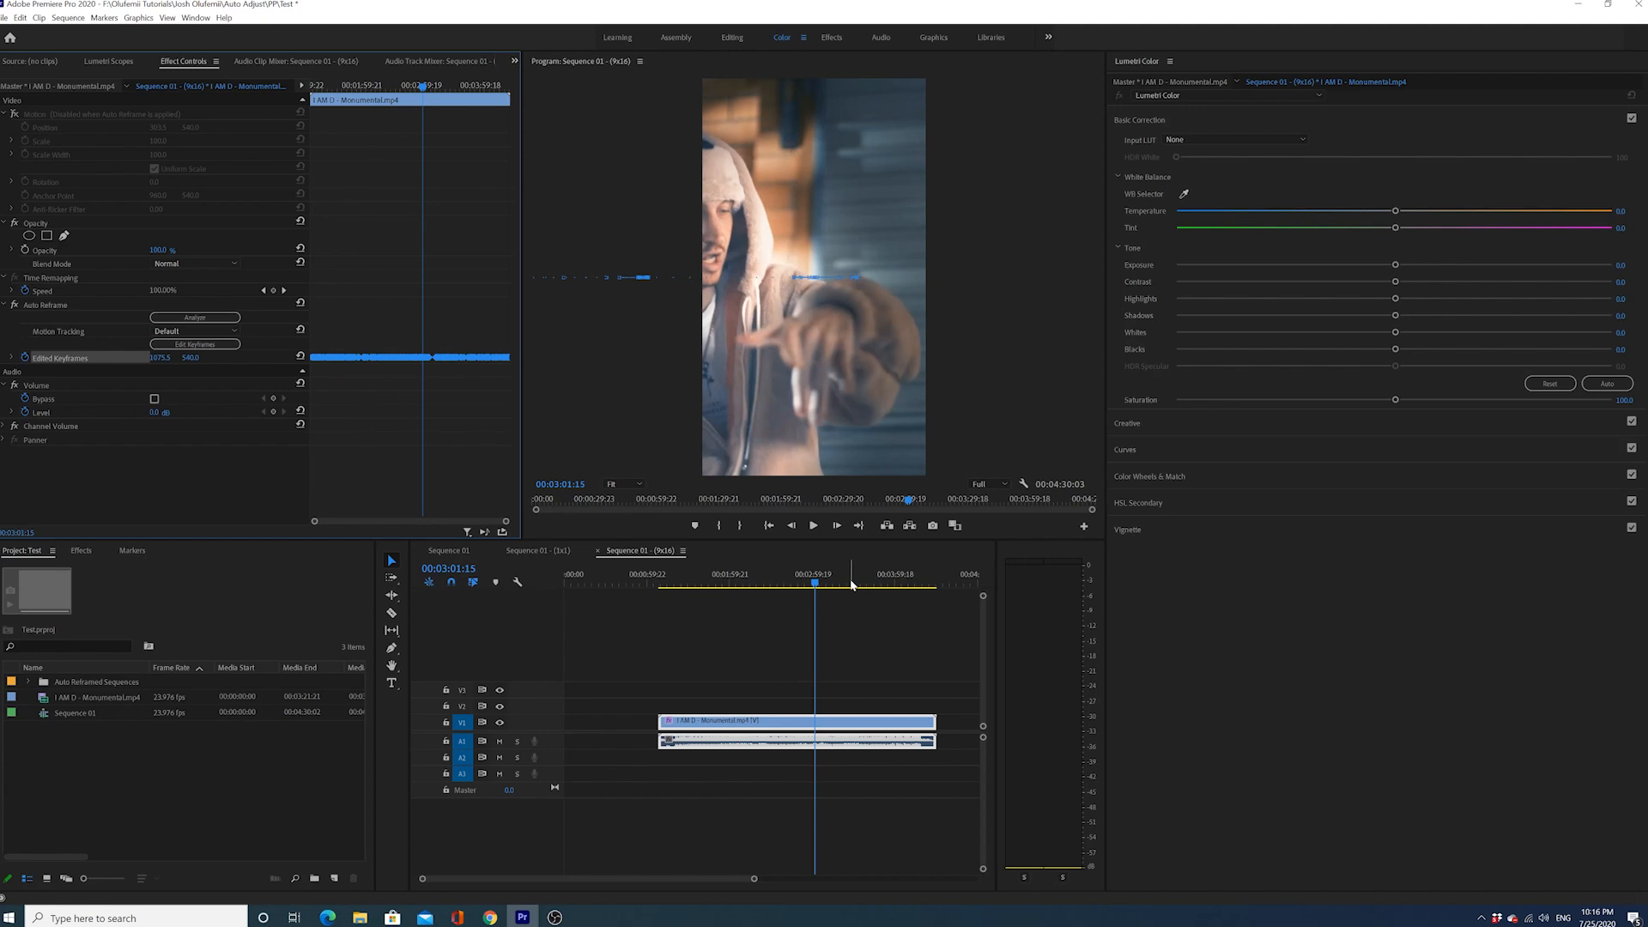
pyautogui.click(834, 582)
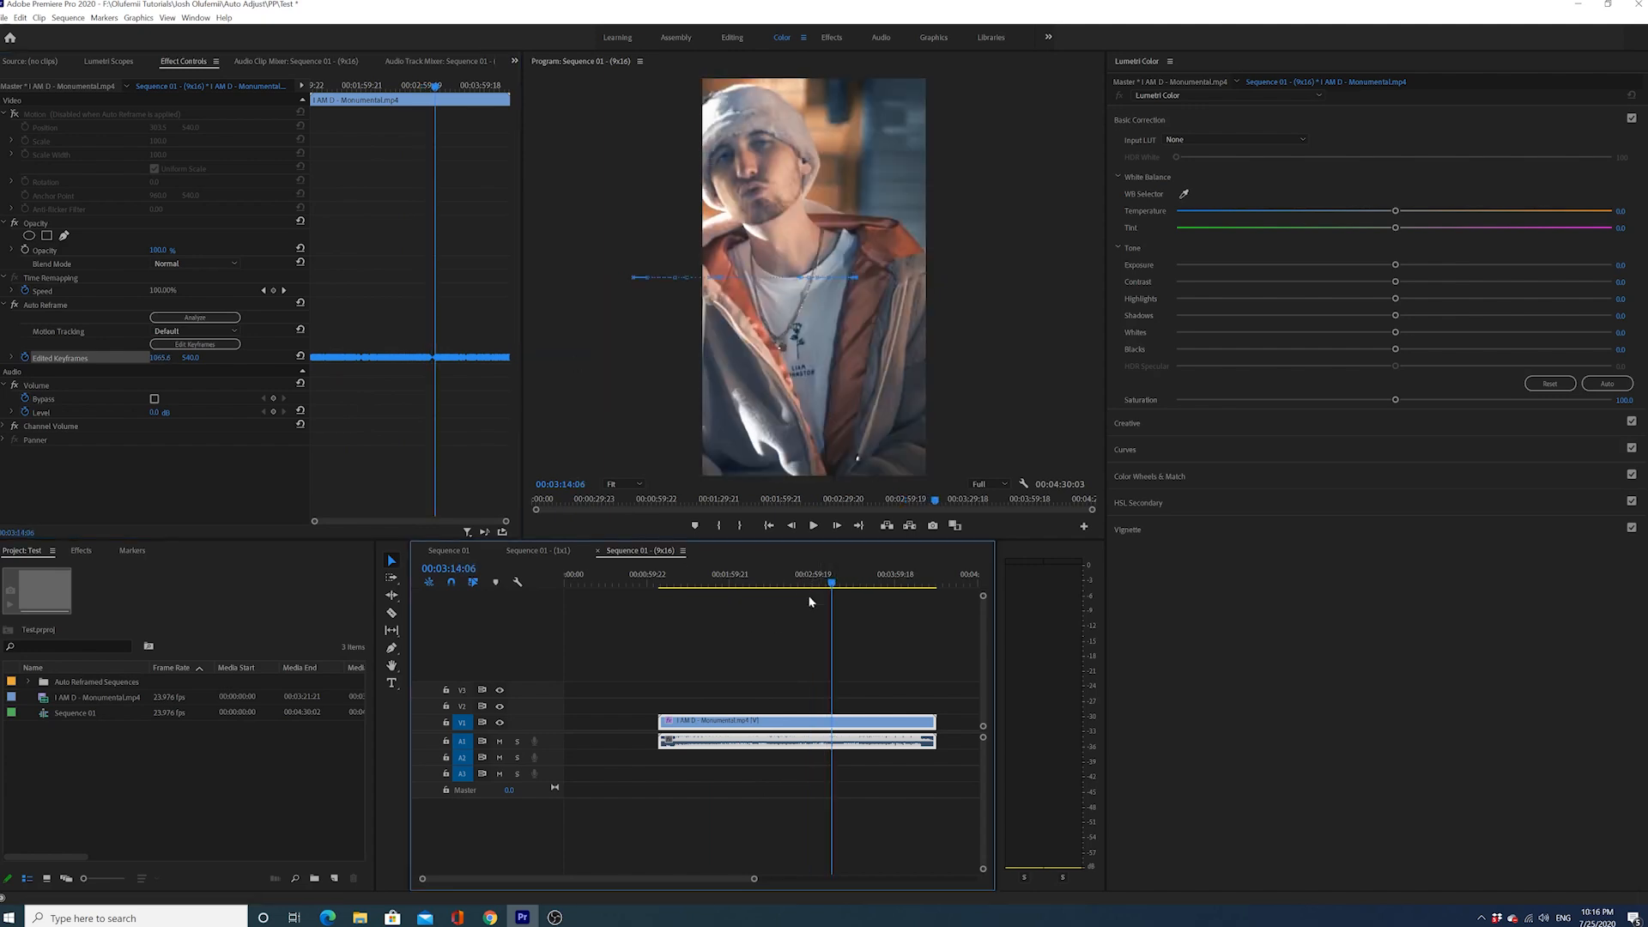
pyautogui.click(771, 584)
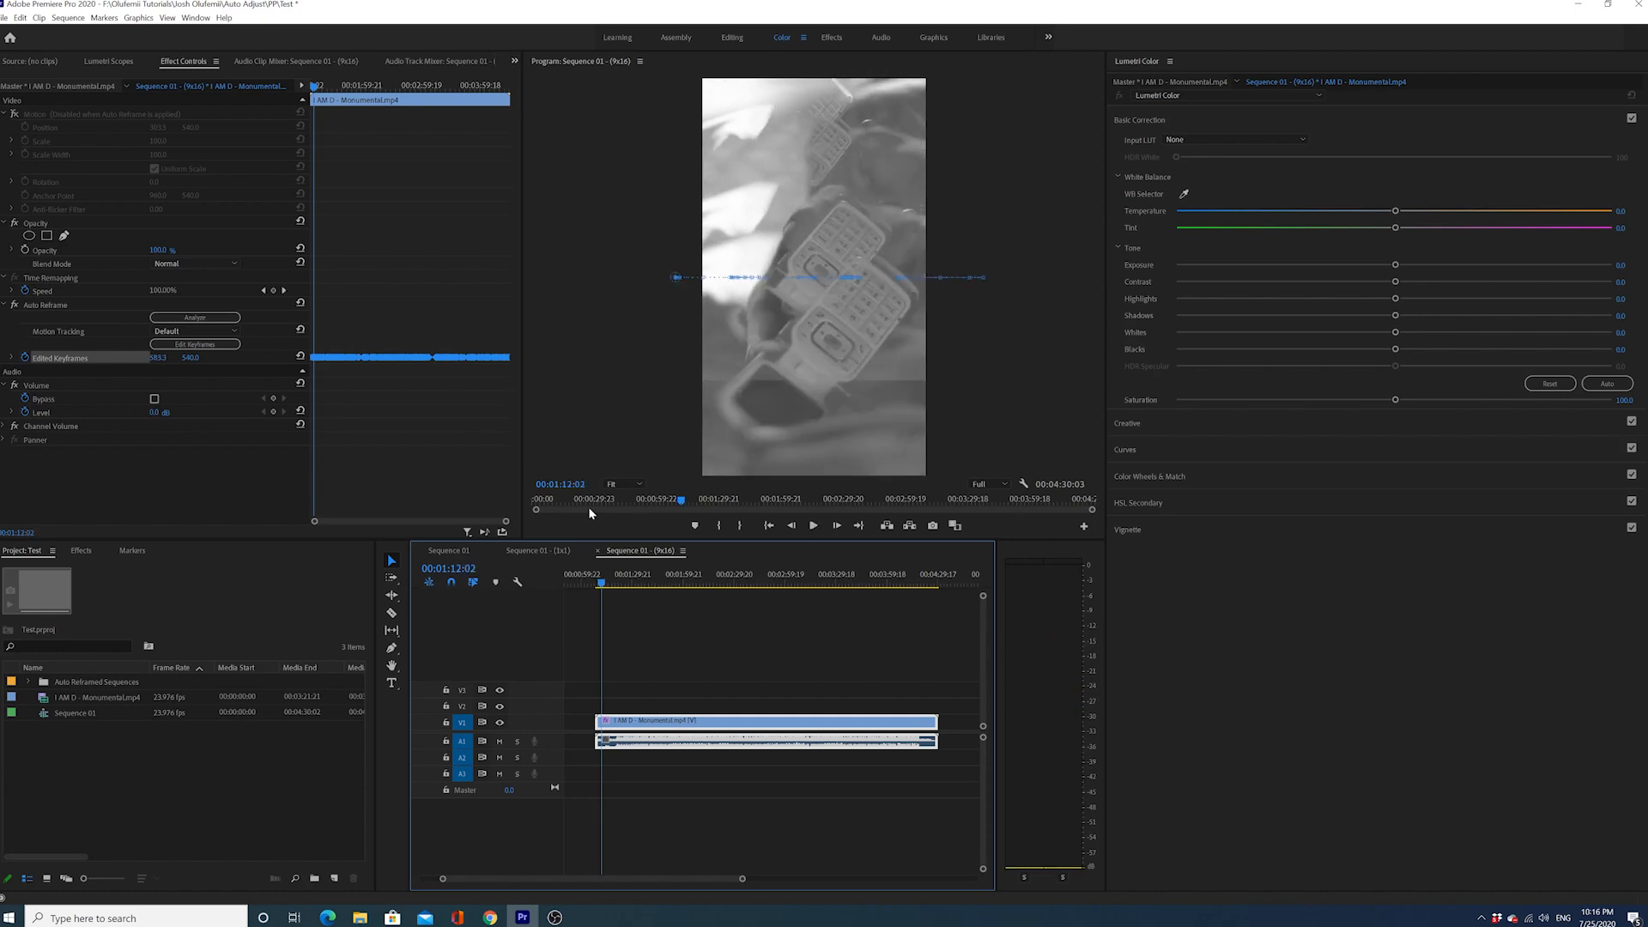
pyautogui.click(614, 584)
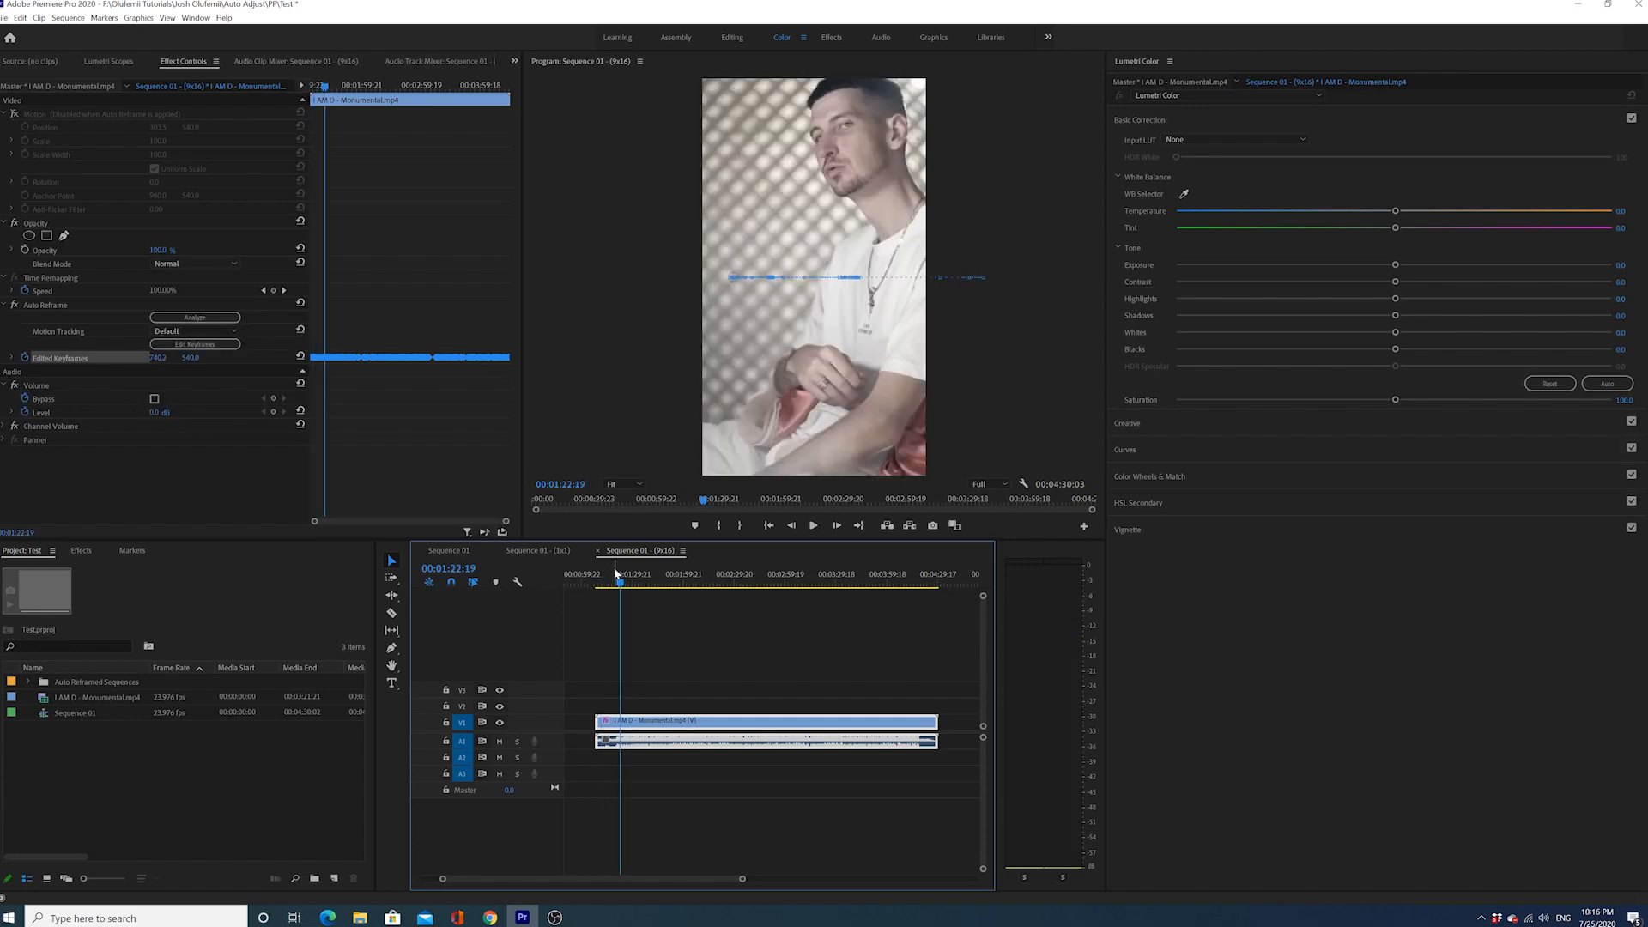